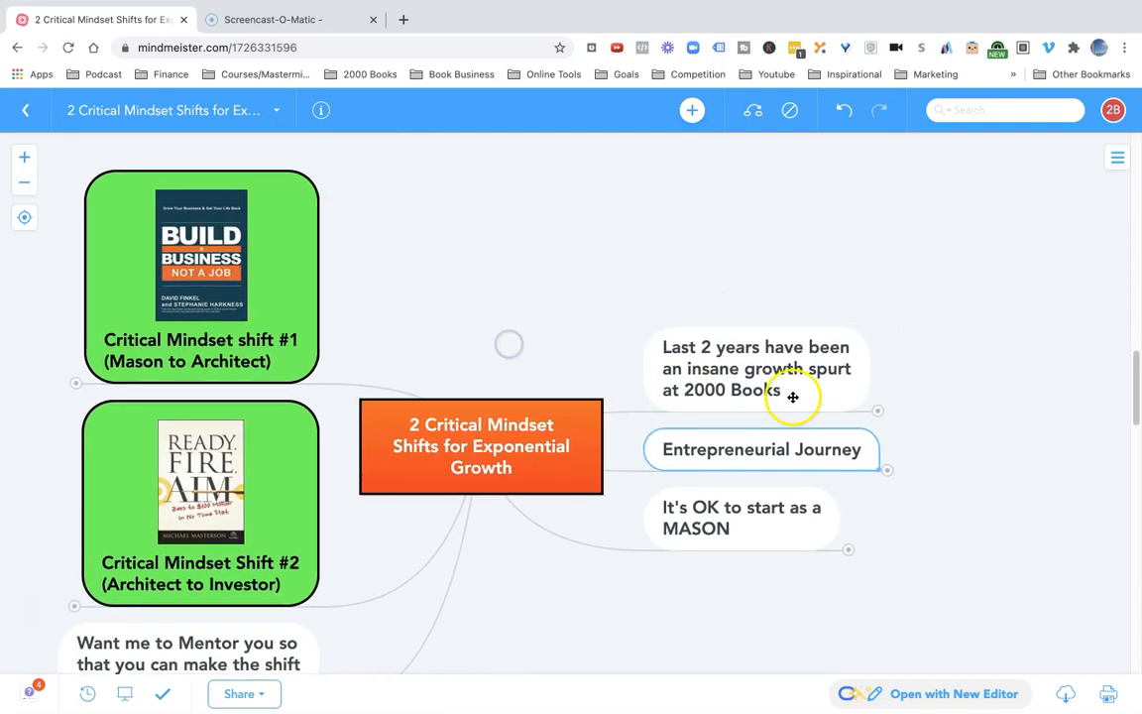
mouse_move(871, 415)
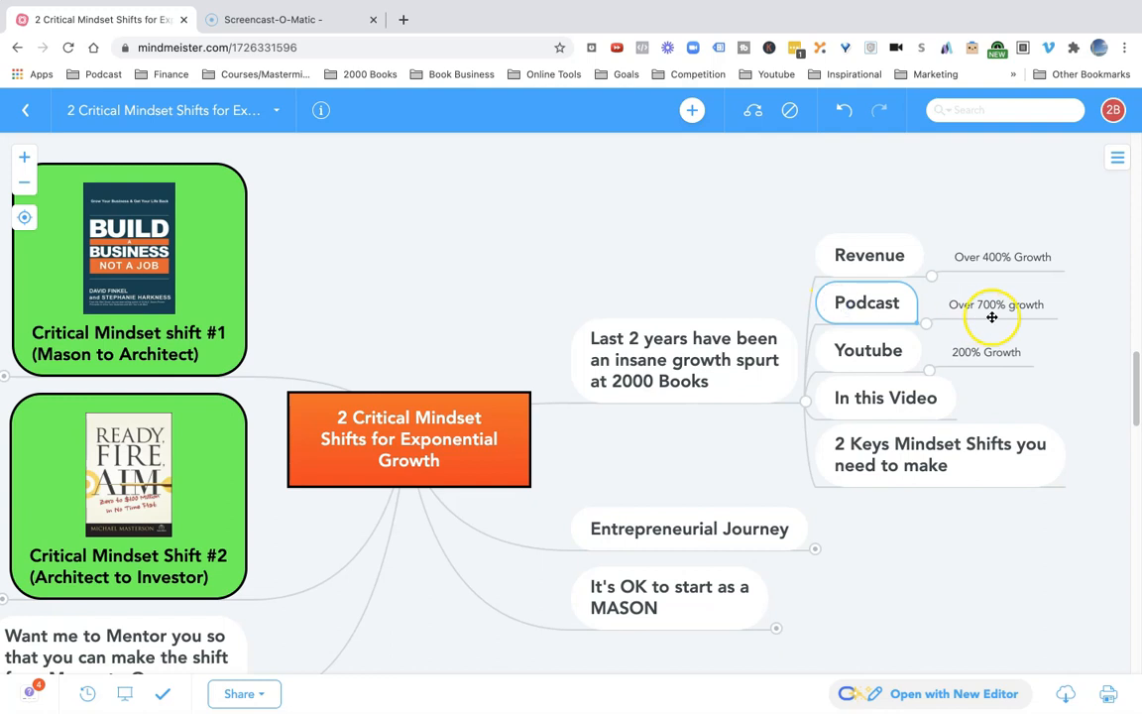
- Expand Entrepreneurial Journey to reveal the Mason, Architect and Owner/Investor stages with percentages
click(884, 350)
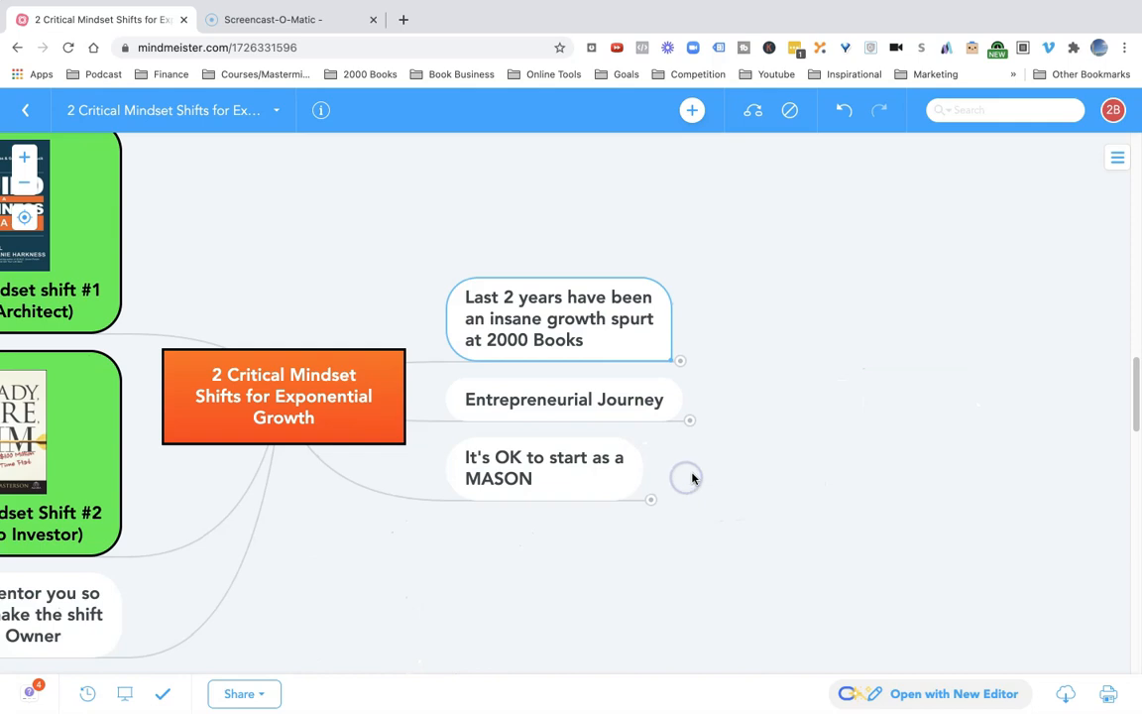
mouse_move(692, 428)
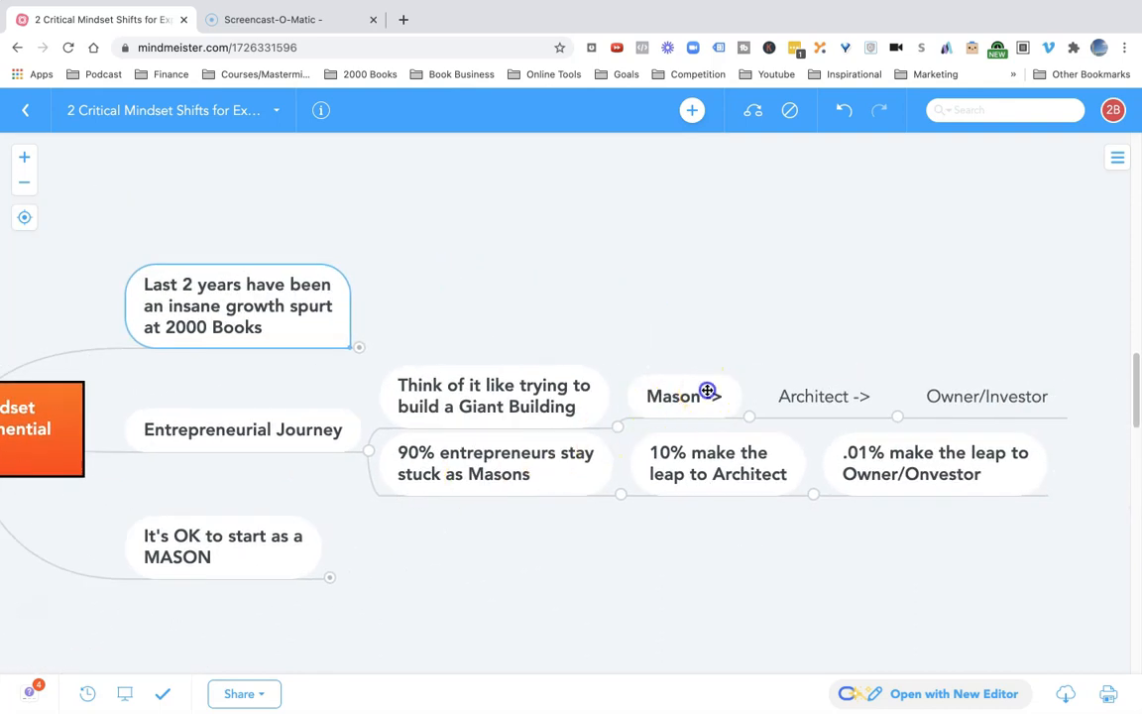
click(702, 396)
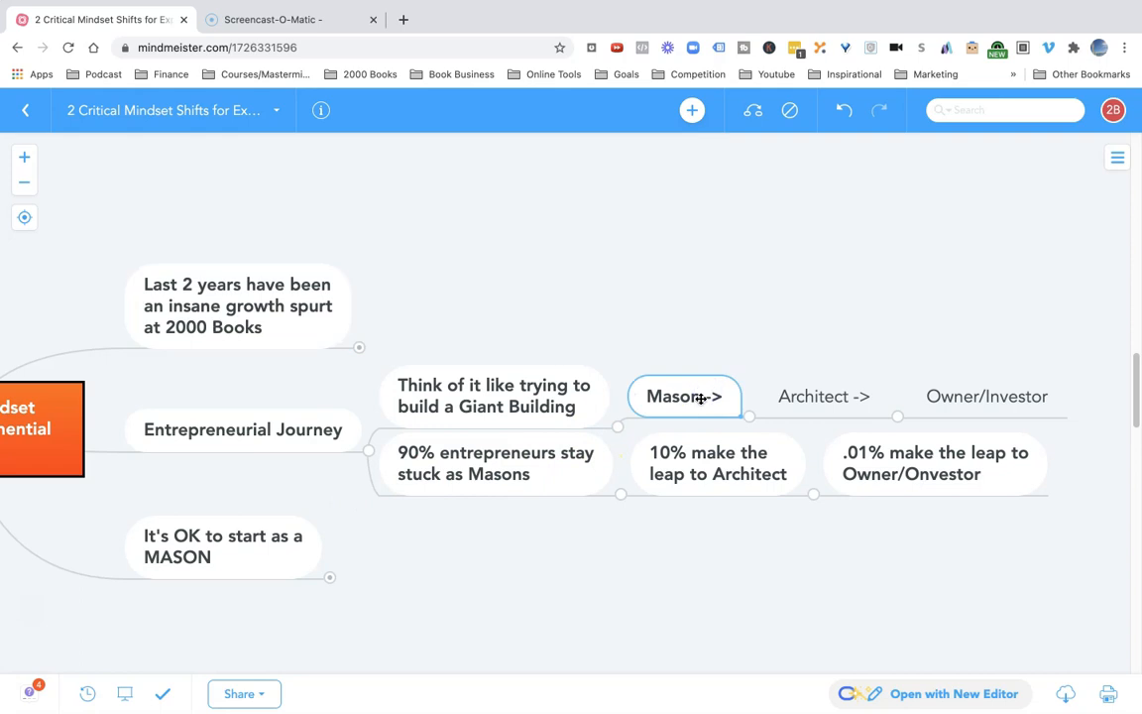
mouse_move(797, 292)
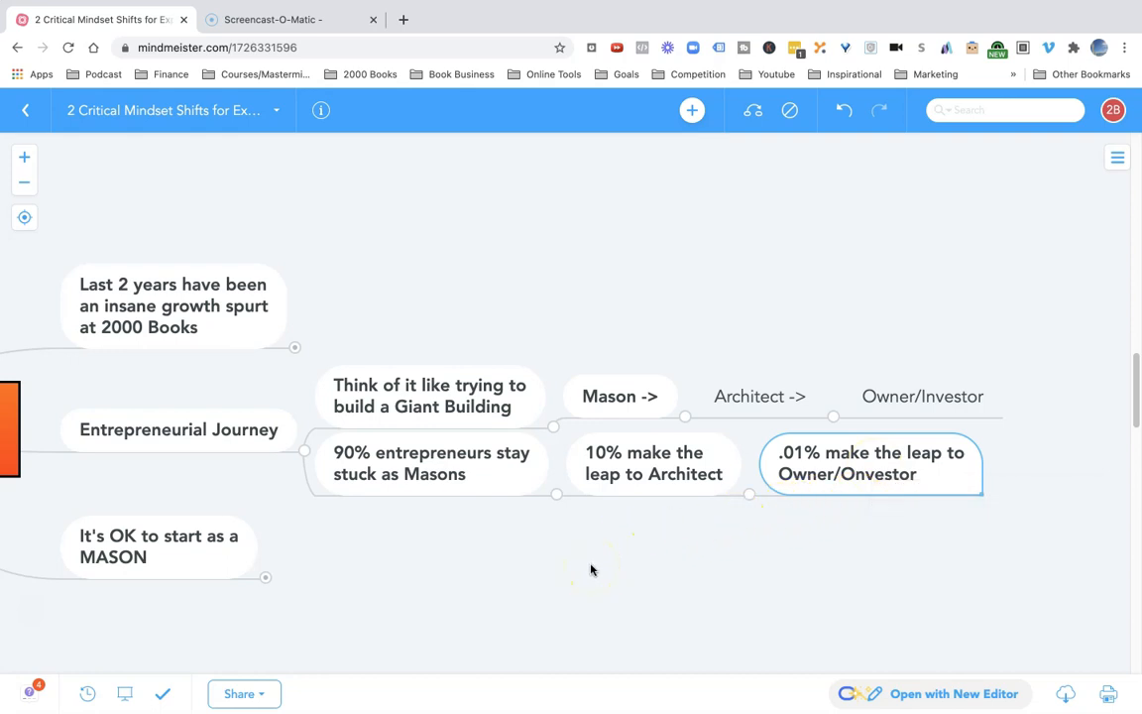
click(431, 463)
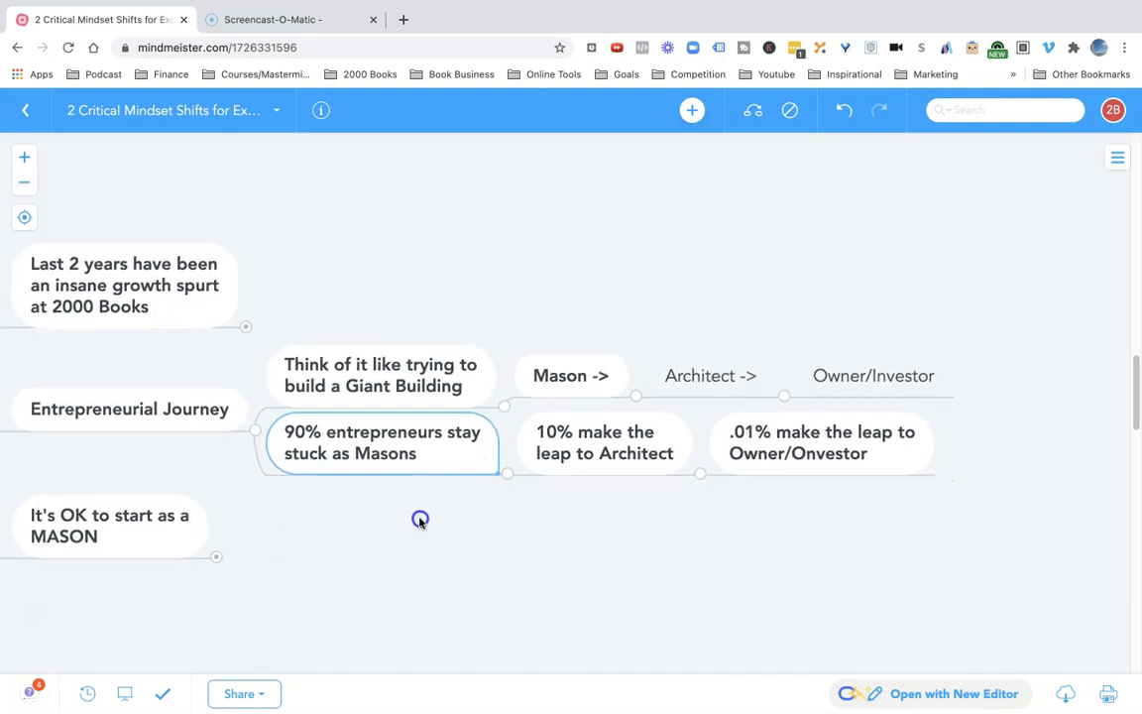
click(603, 442)
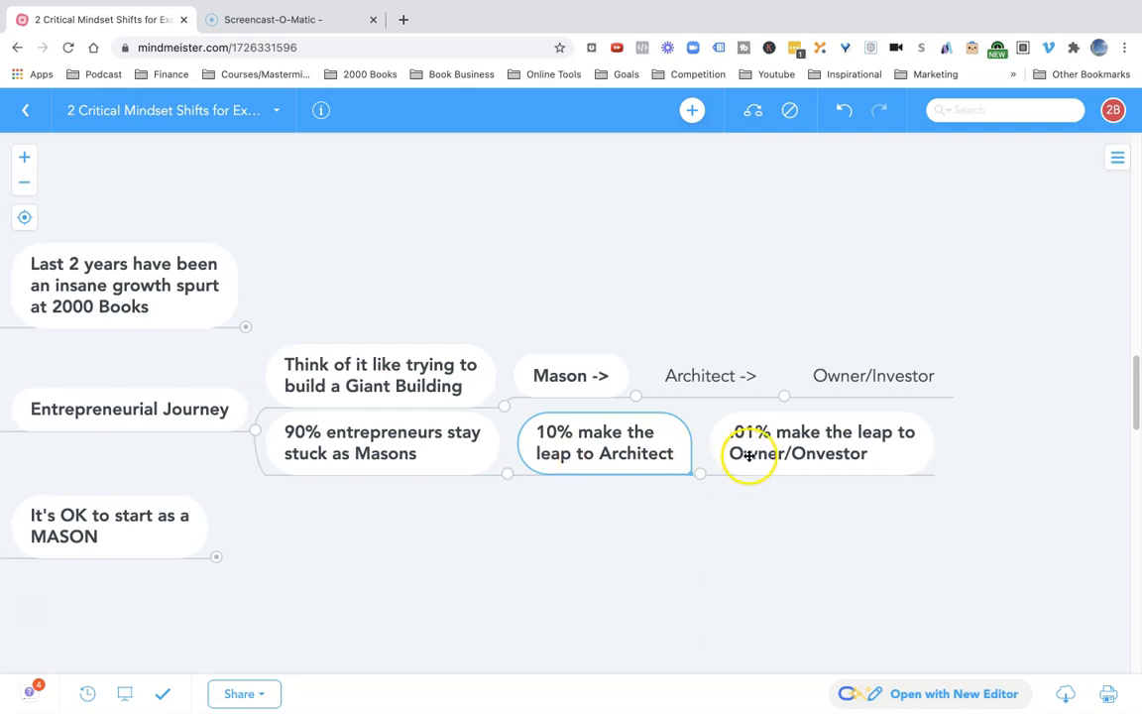
click(822, 443)
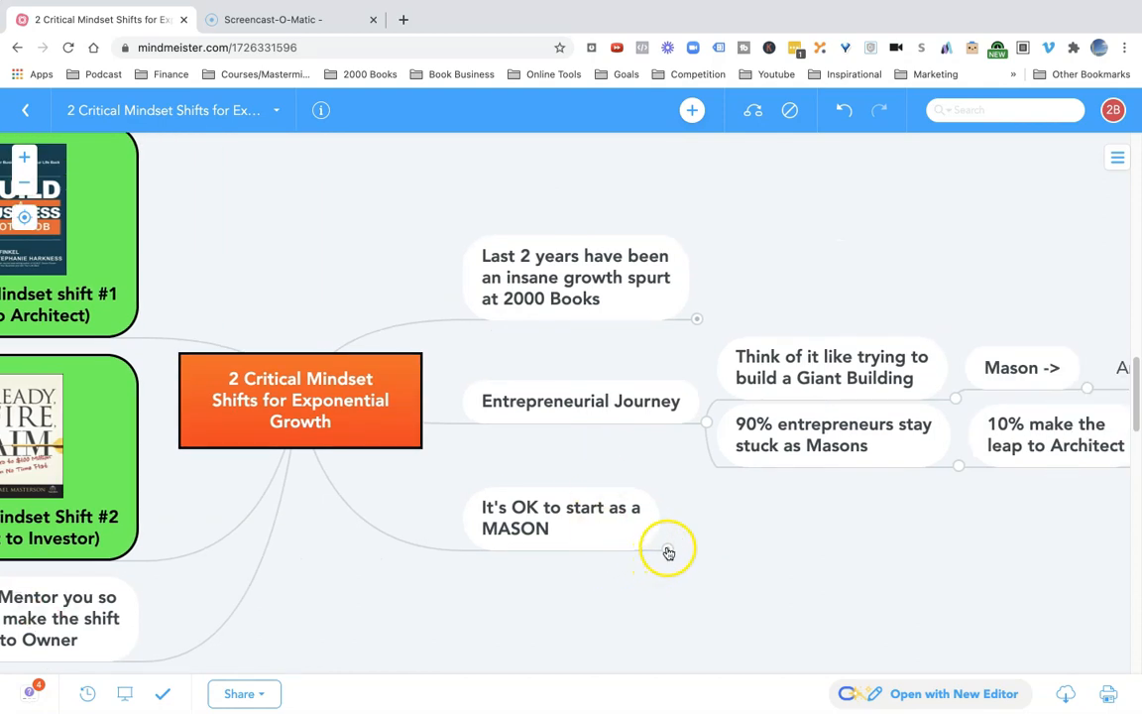
- Bring the MASON details into view and highlight 'They are scared of letting go of control' and 'They think they are special'
drag(669, 553, 230, 192)
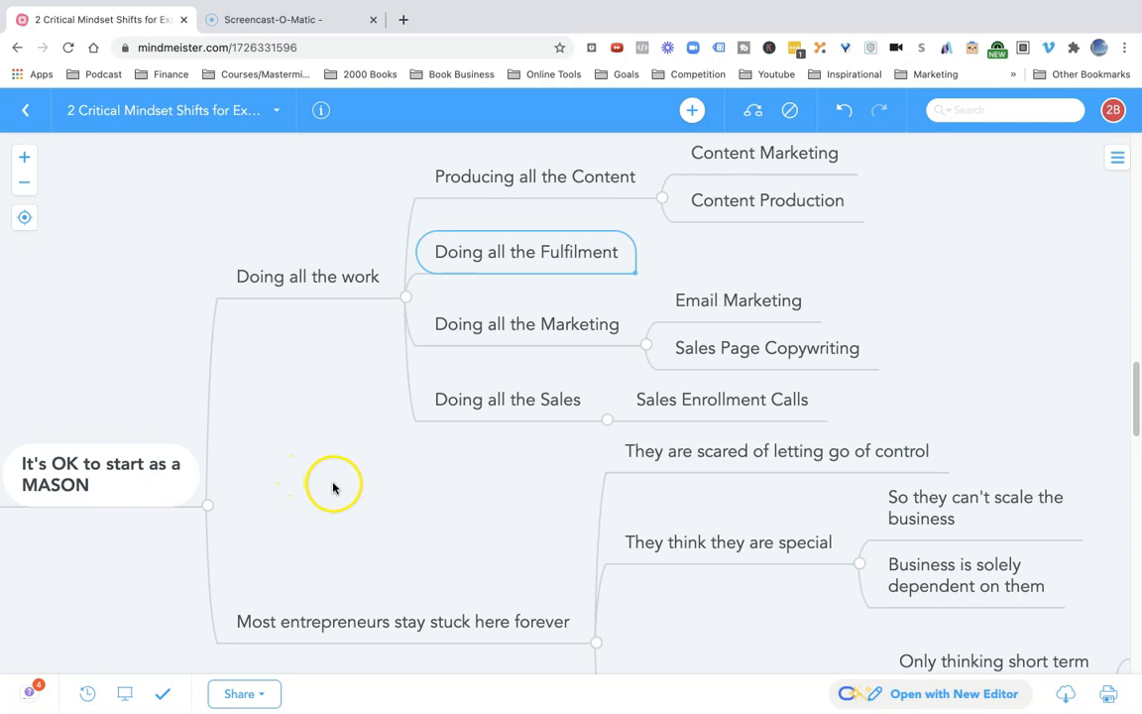
scroll(down, 3)
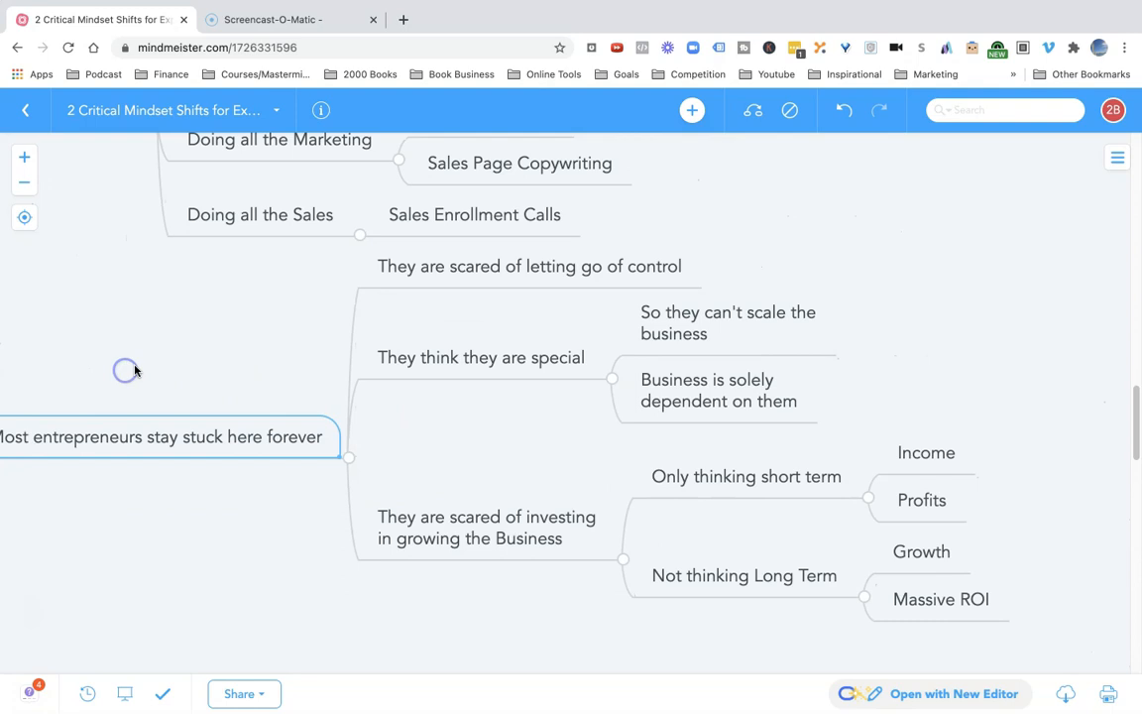
click(528, 265)
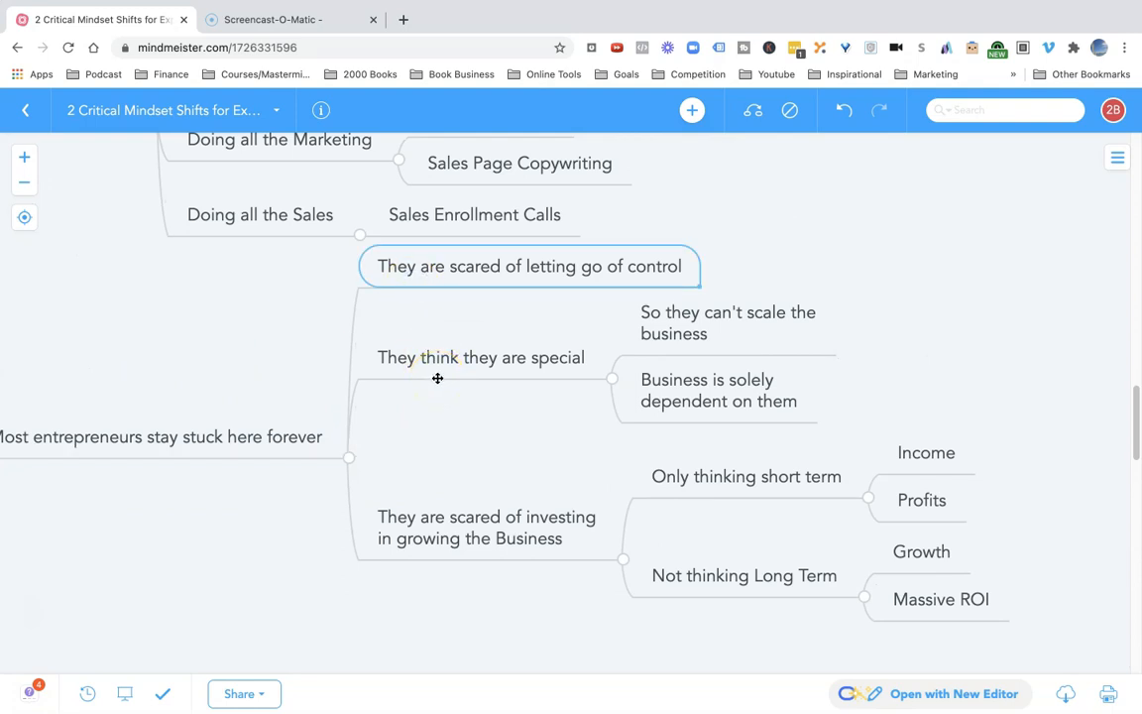
click(479, 357)
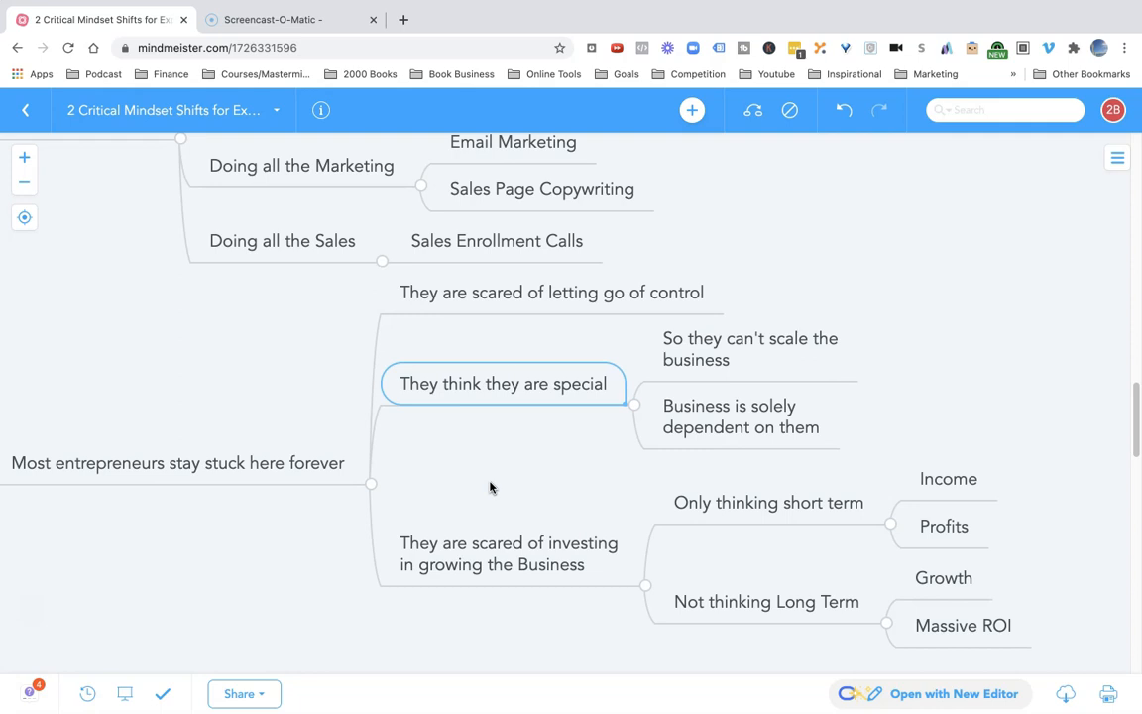
click(507, 553)
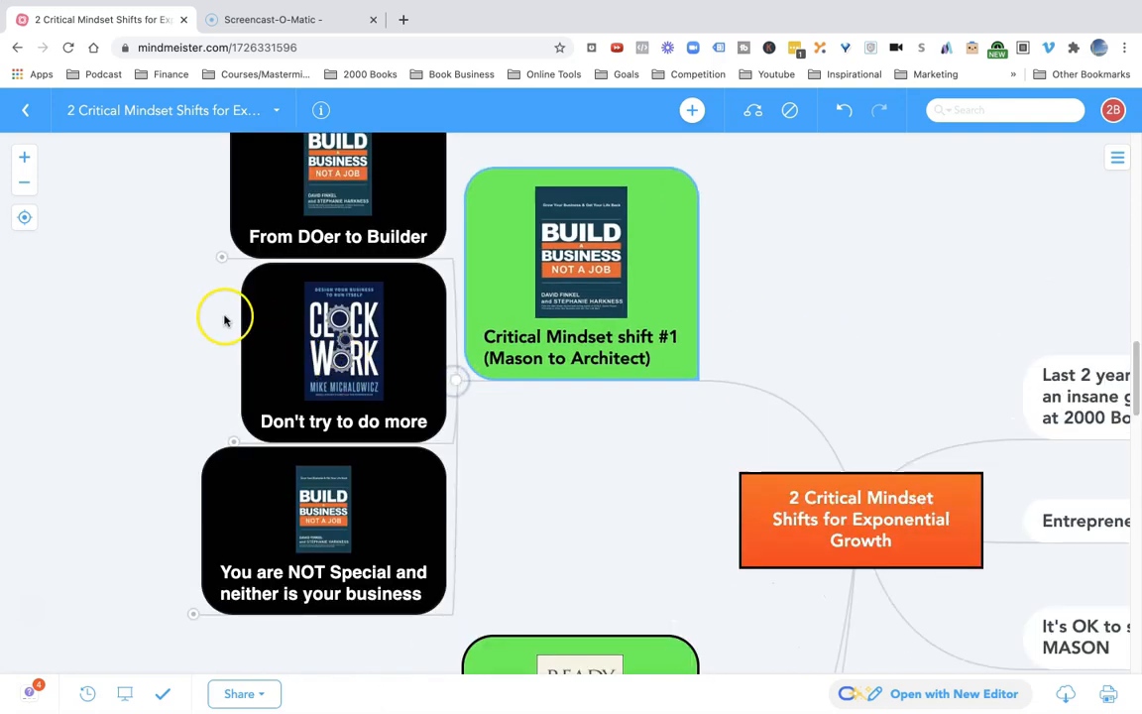
- Highlight 'You = temporary producer of the Product/service', then bring Critical Mindset shift #1 back into view
drag(223, 317, 406, 441)
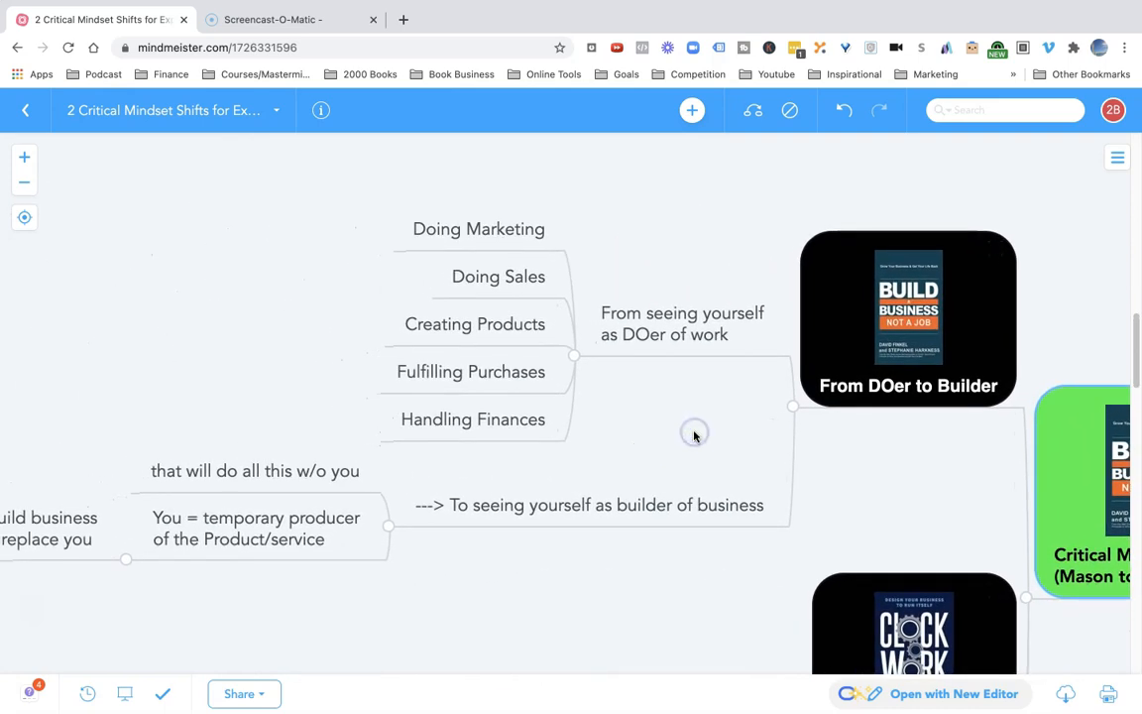
mouse_move(650, 336)
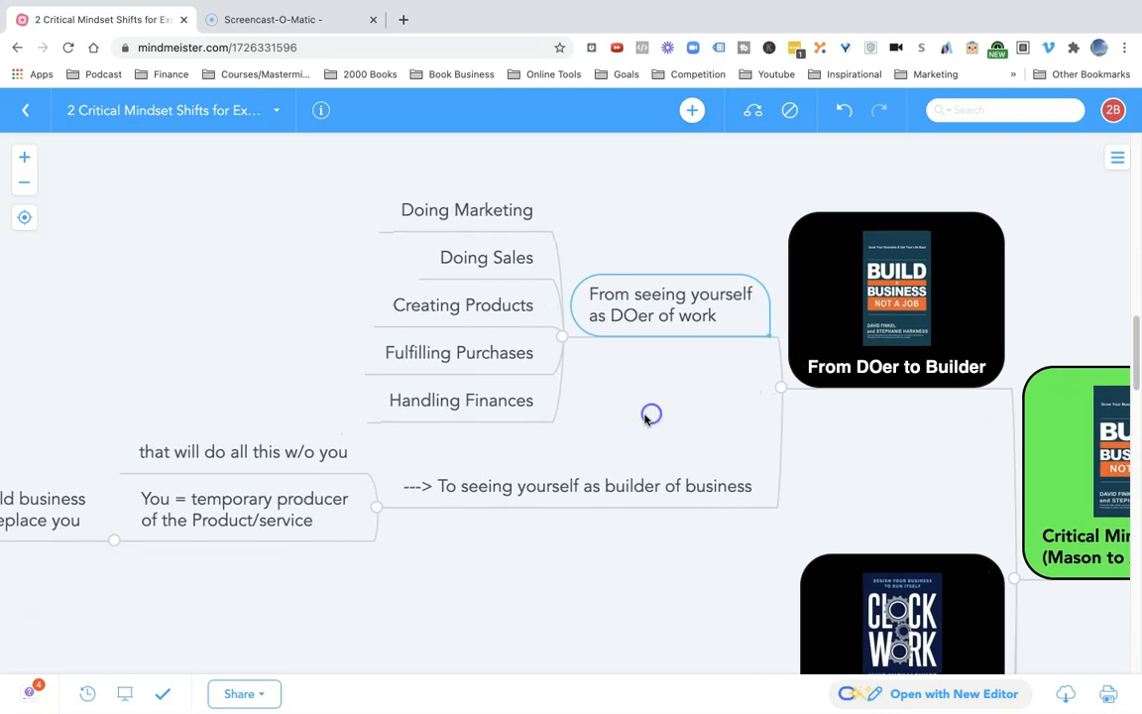
mouse_move(659, 334)
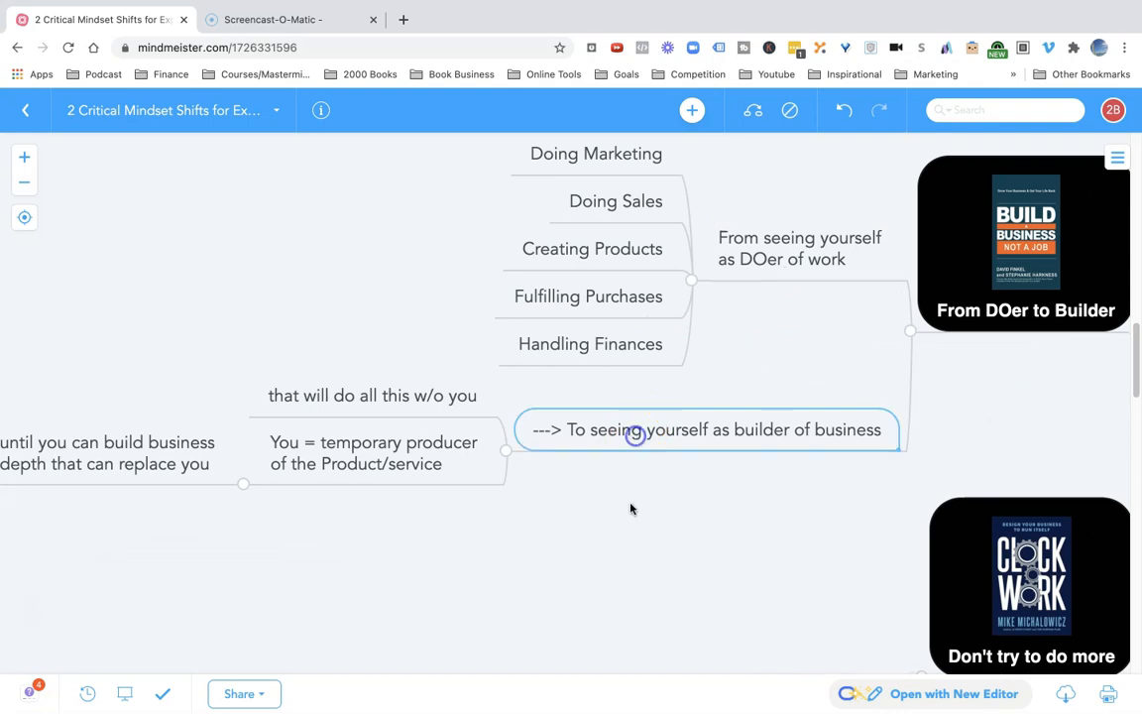
drag(632, 508, 751, 481)
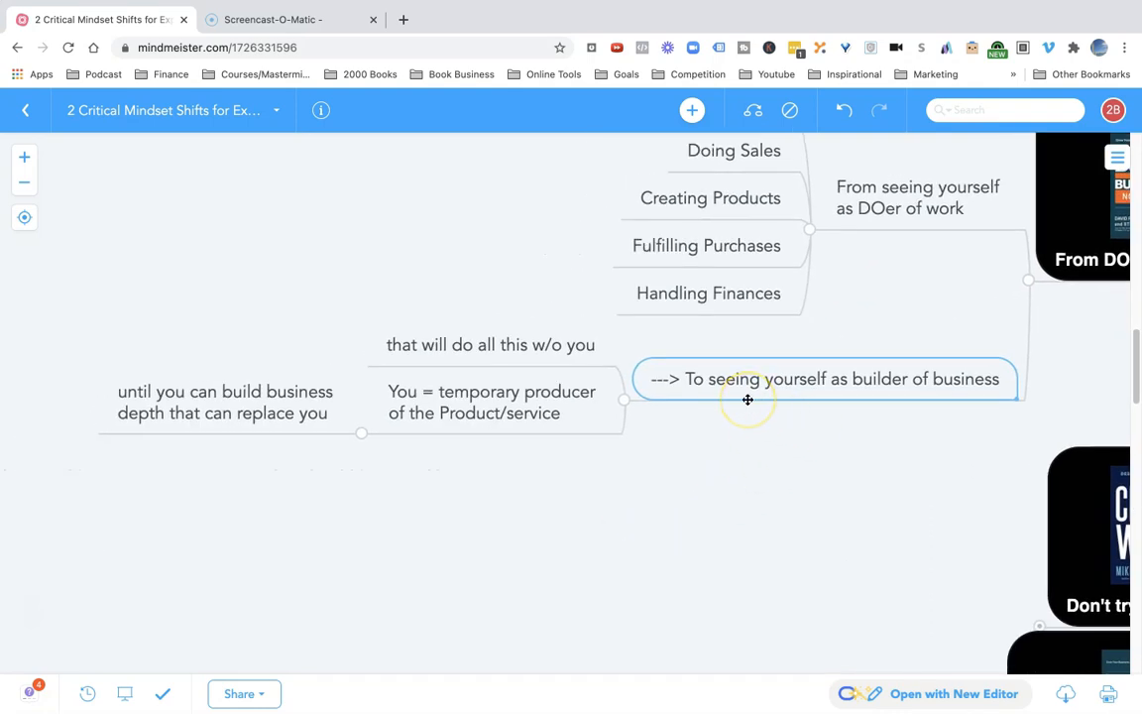
mouse_move(715, 399)
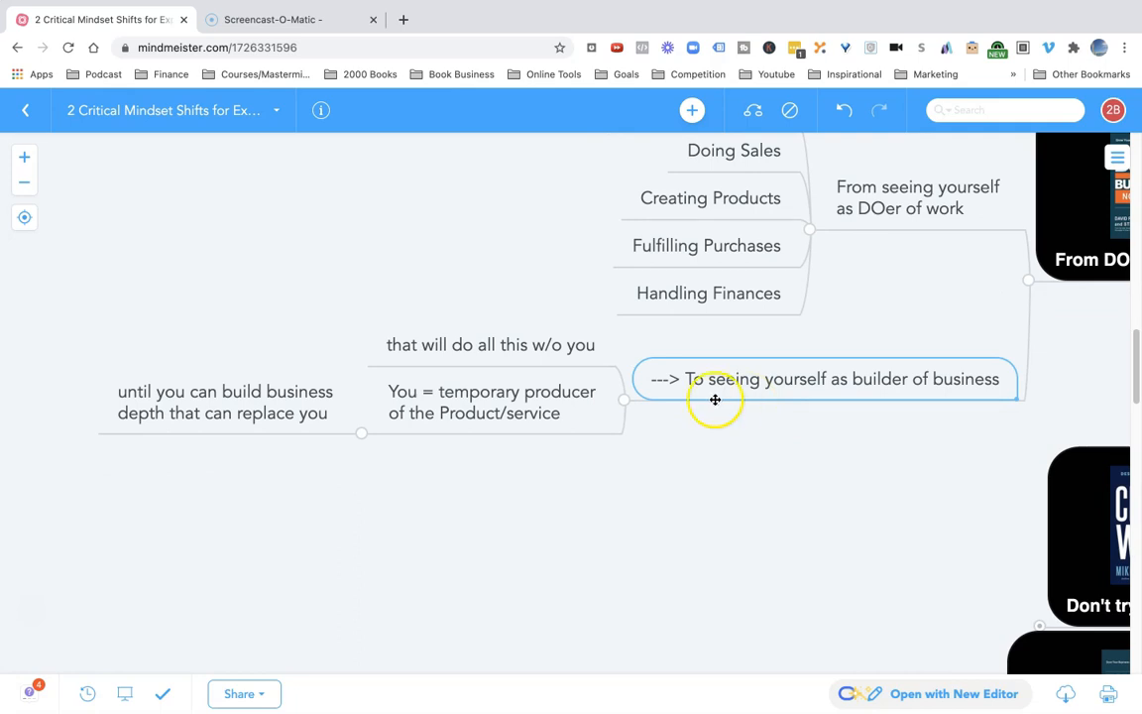
click(491, 402)
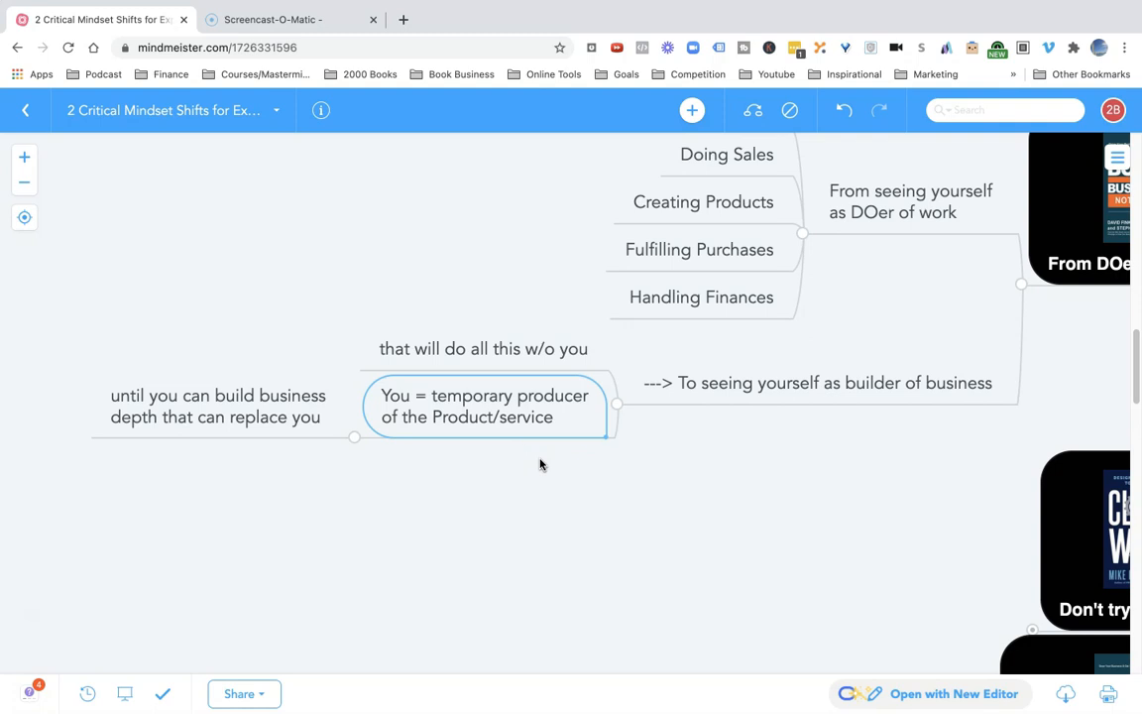
drag(540, 464, 441, 463)
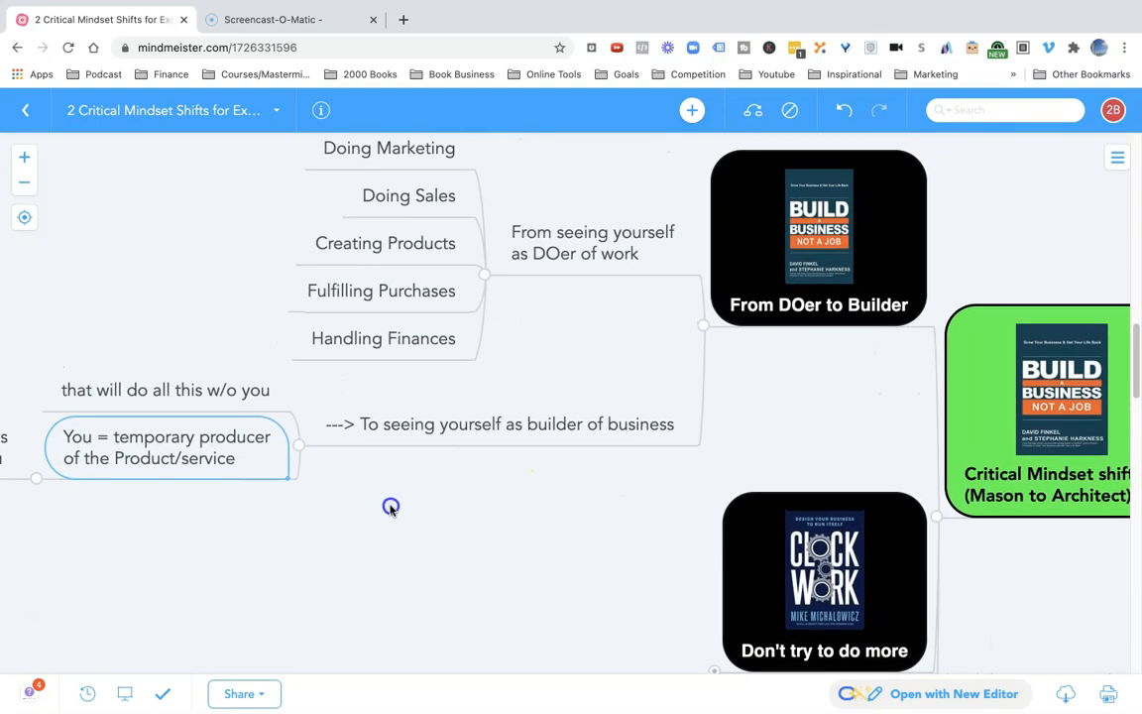
drag(390, 506, 299, 501)
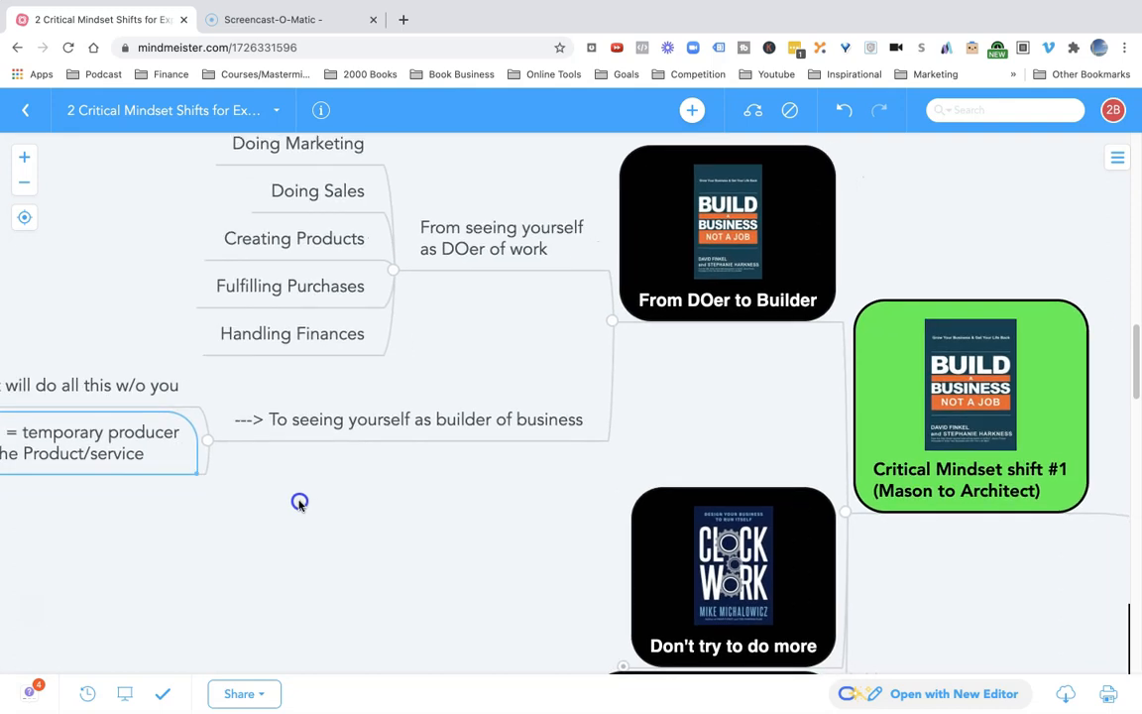
mouse_move(662, 315)
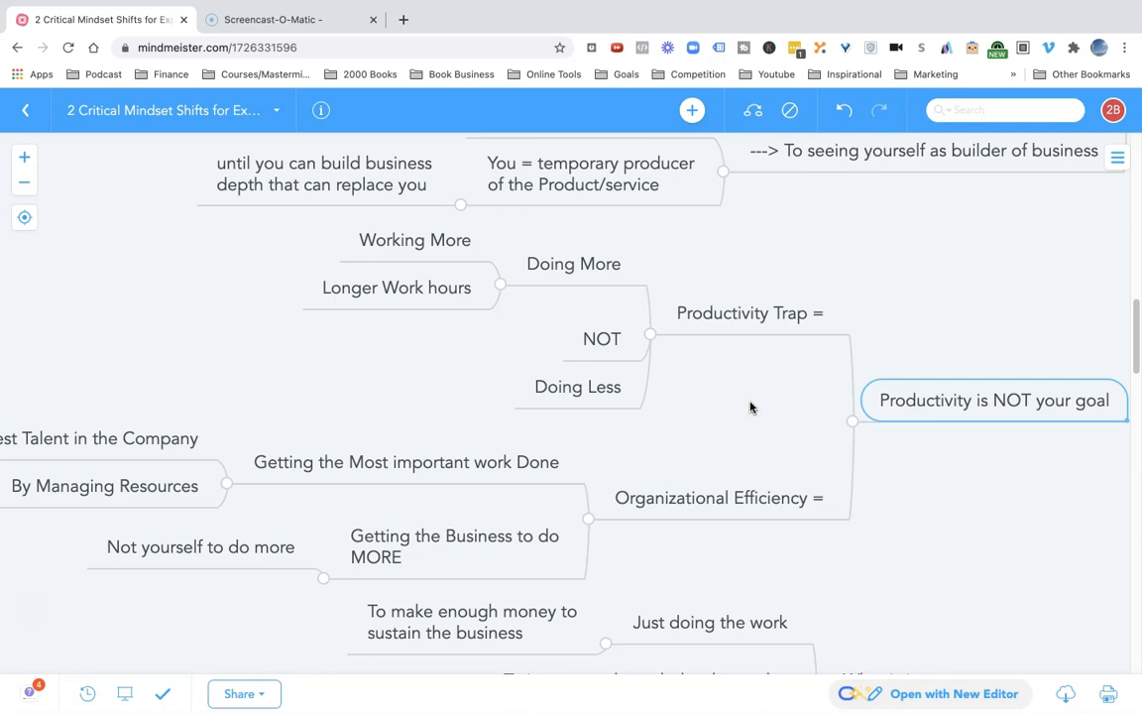
- Highlight Productivity Trap, Organizational Efficiency and 'Getting the Most important work Done'
drag(752, 409, 803, 414)
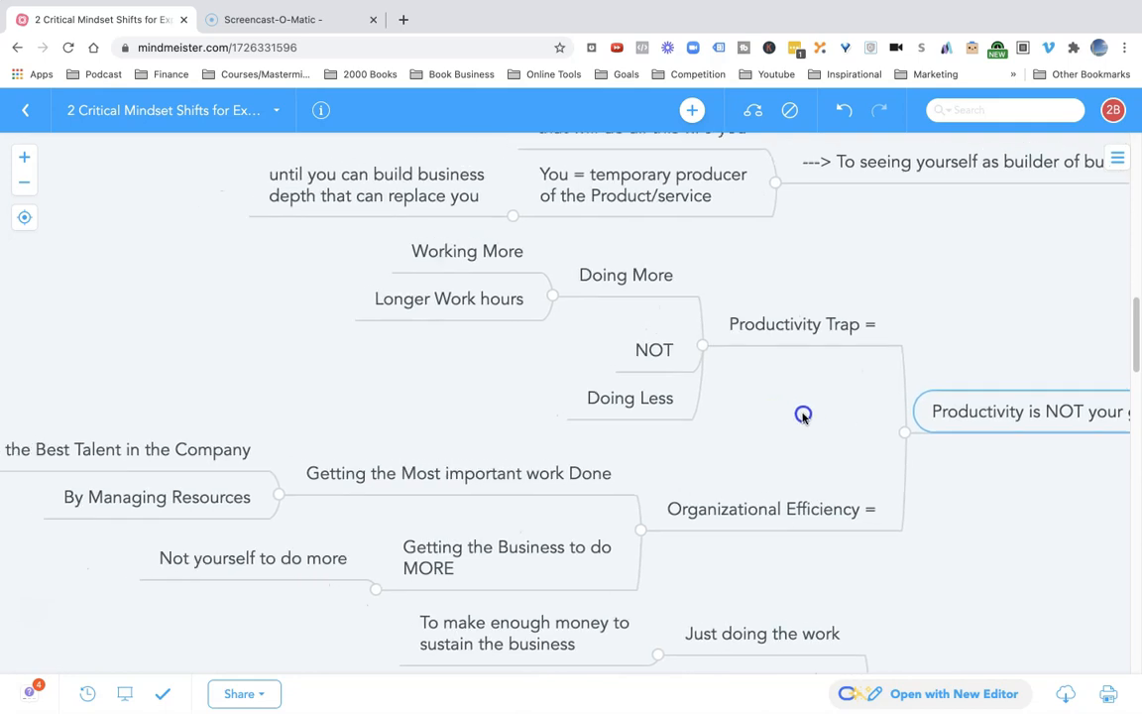
click(801, 324)
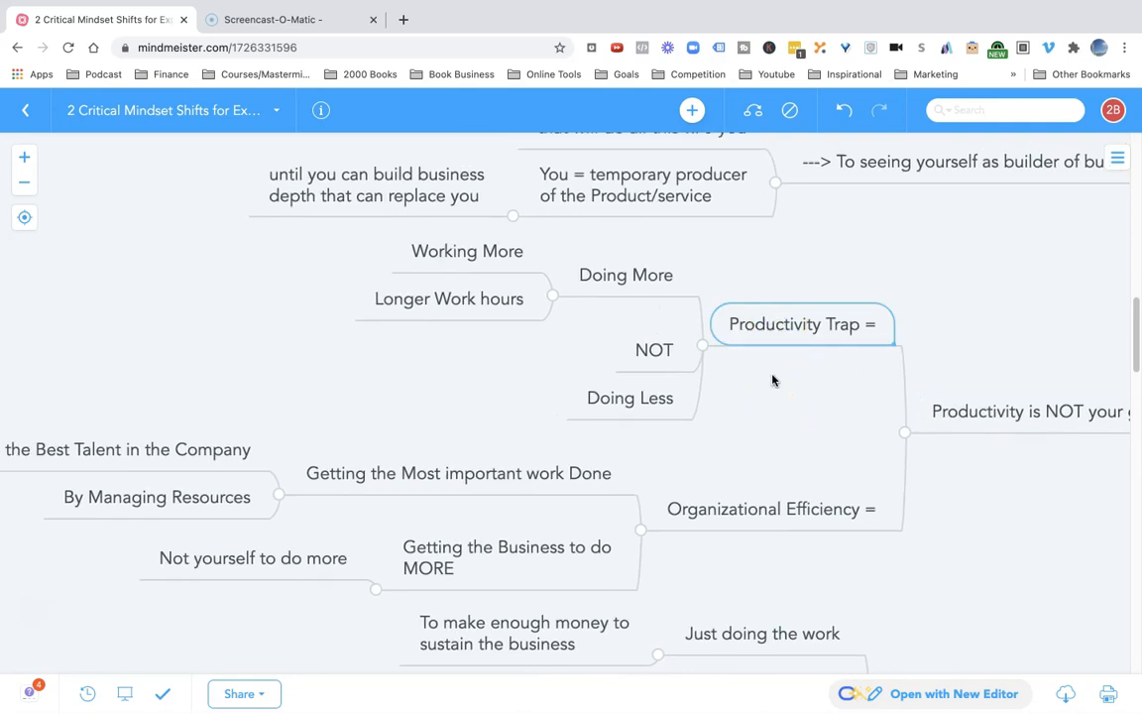
scroll(down, 3)
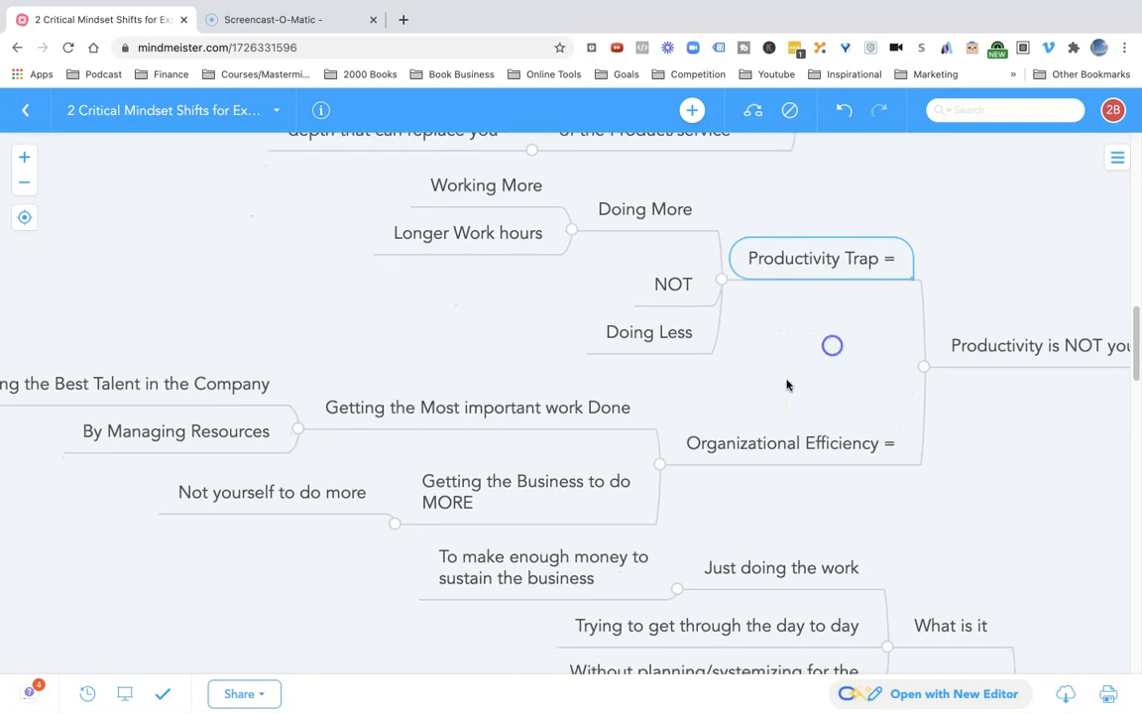
click(788, 443)
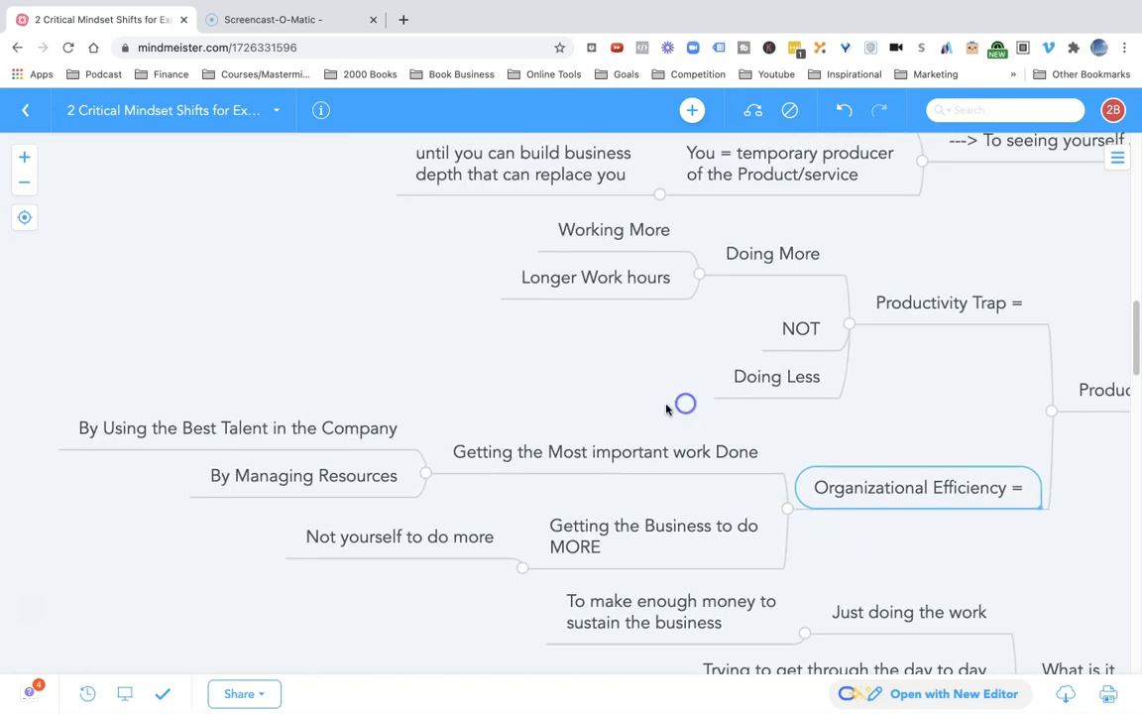
click(605, 452)
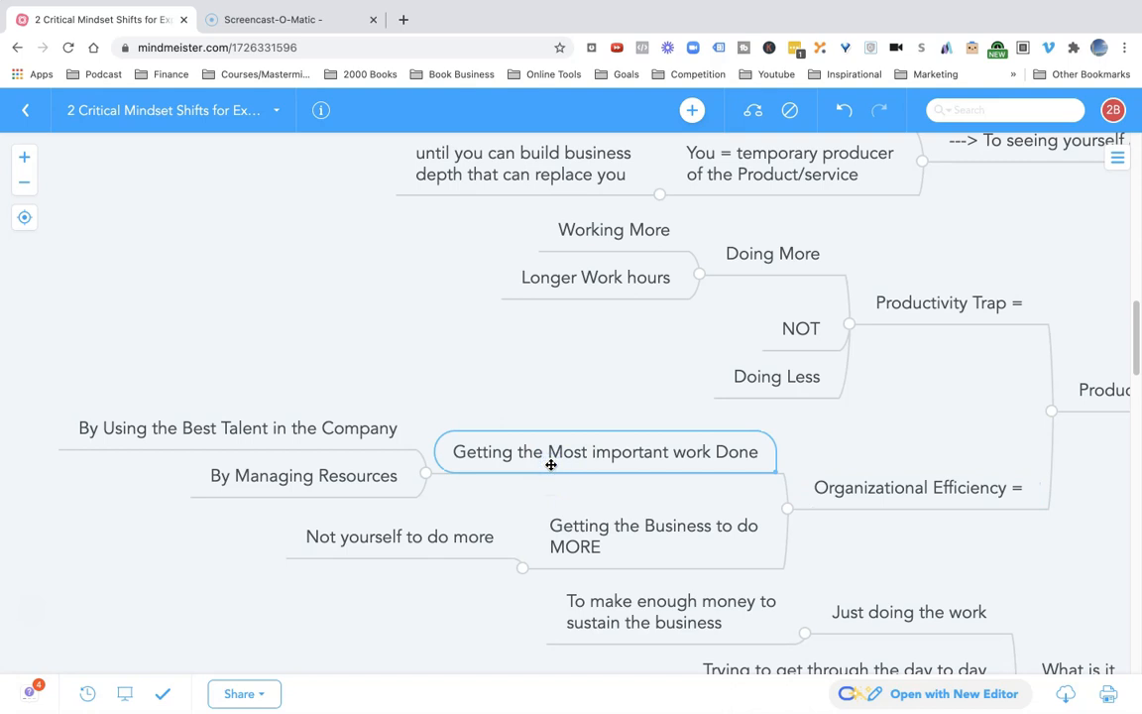
- Highlight the 'Getting the Business to do MORE' topic
scroll(down, 3)
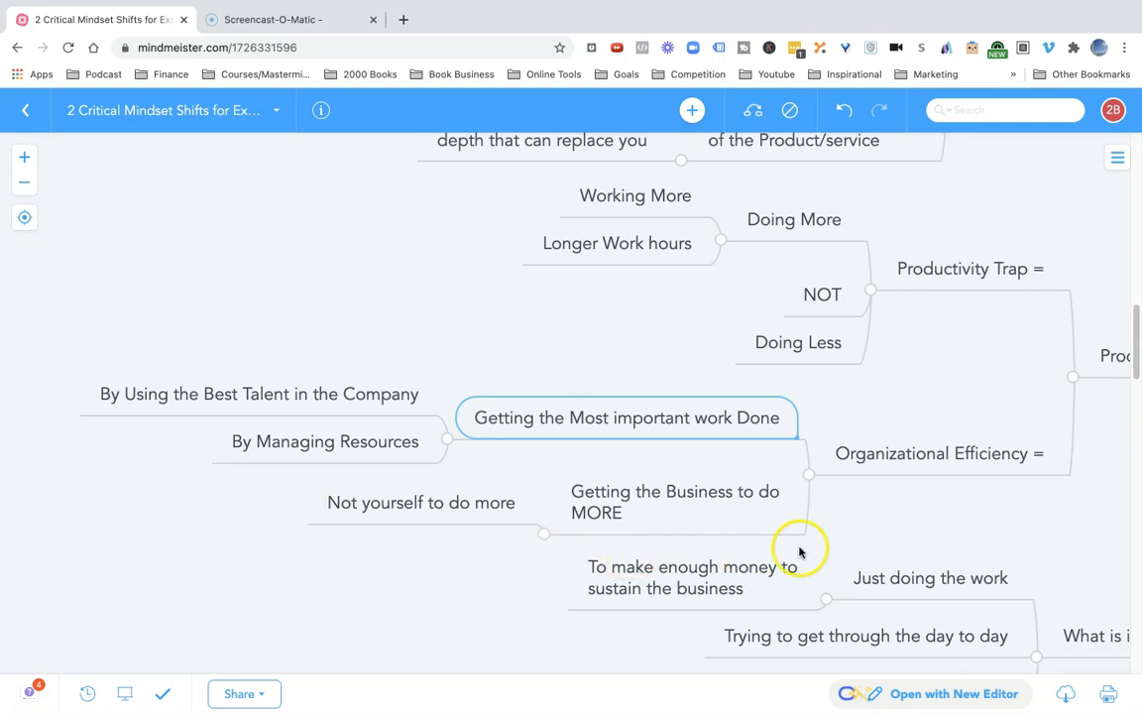
drag(801, 552, 669, 546)
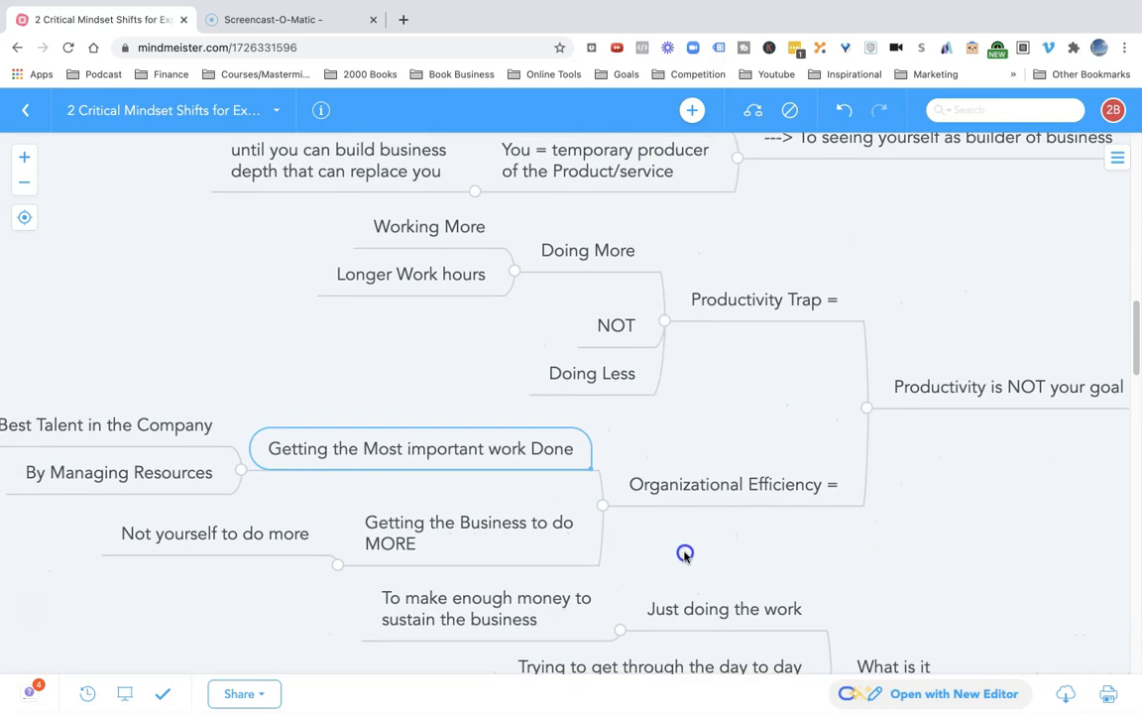
click(469, 533)
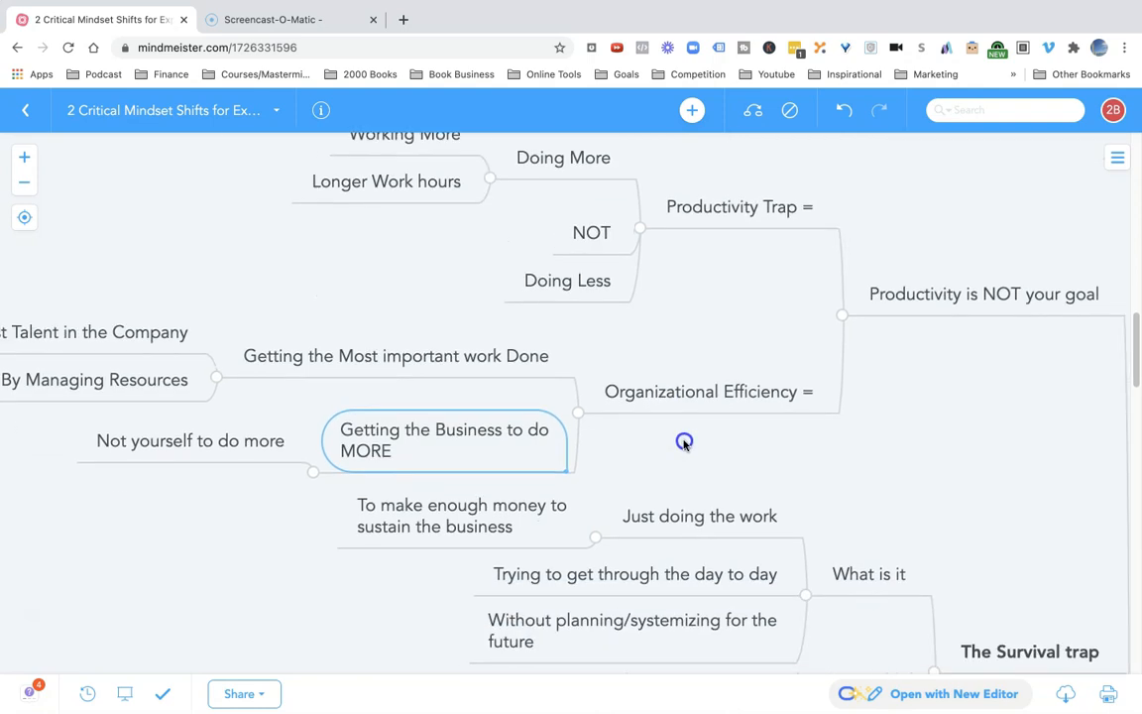
scroll(down, 3)
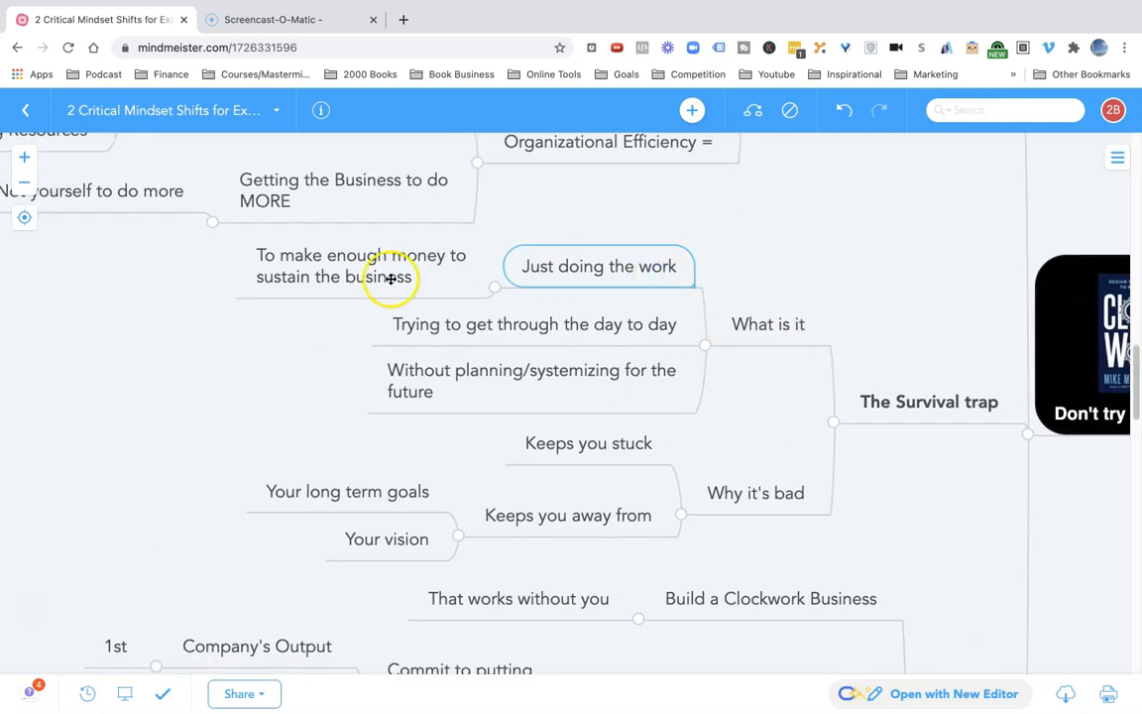
mouse_move(548, 332)
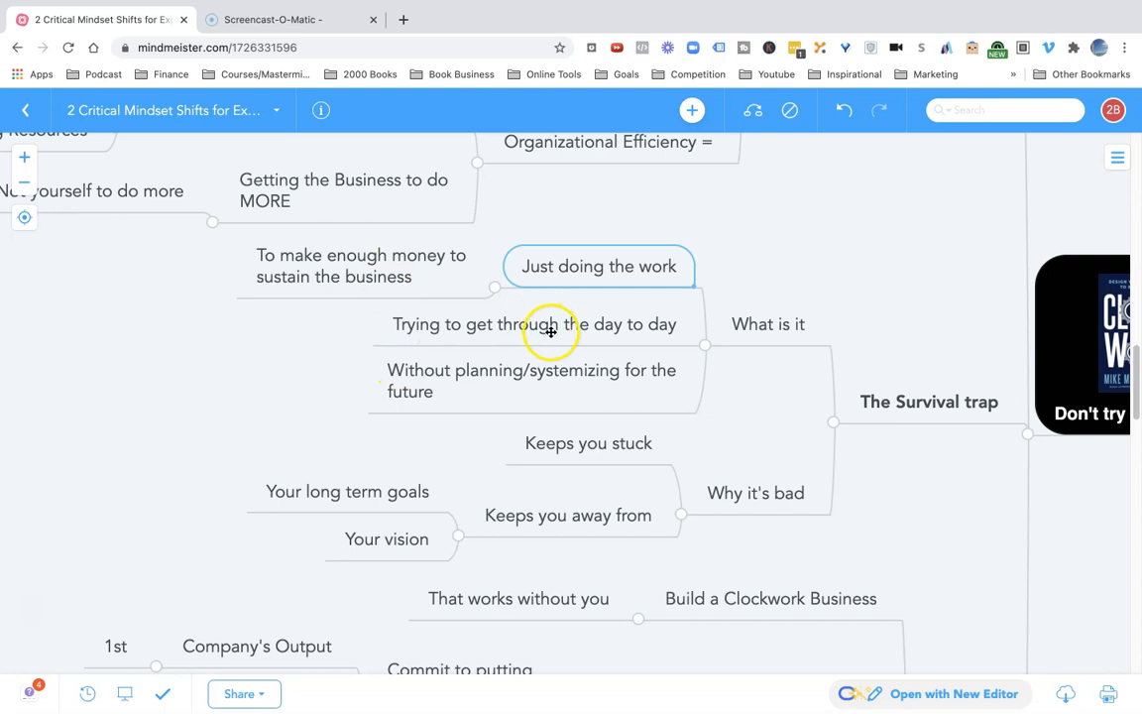
- Highlight 'Without planning/systemizing for the future' and 'Must Move the Focus', ending at Don't try to do more
click(528, 381)
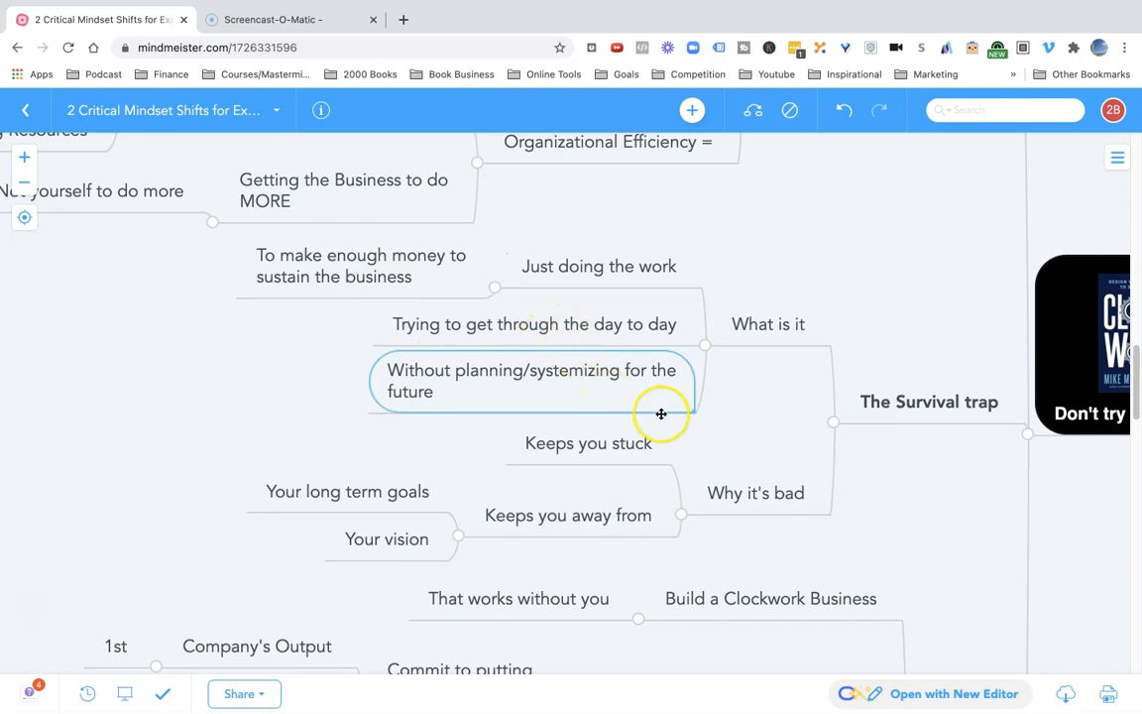
mouse_move(731, 441)
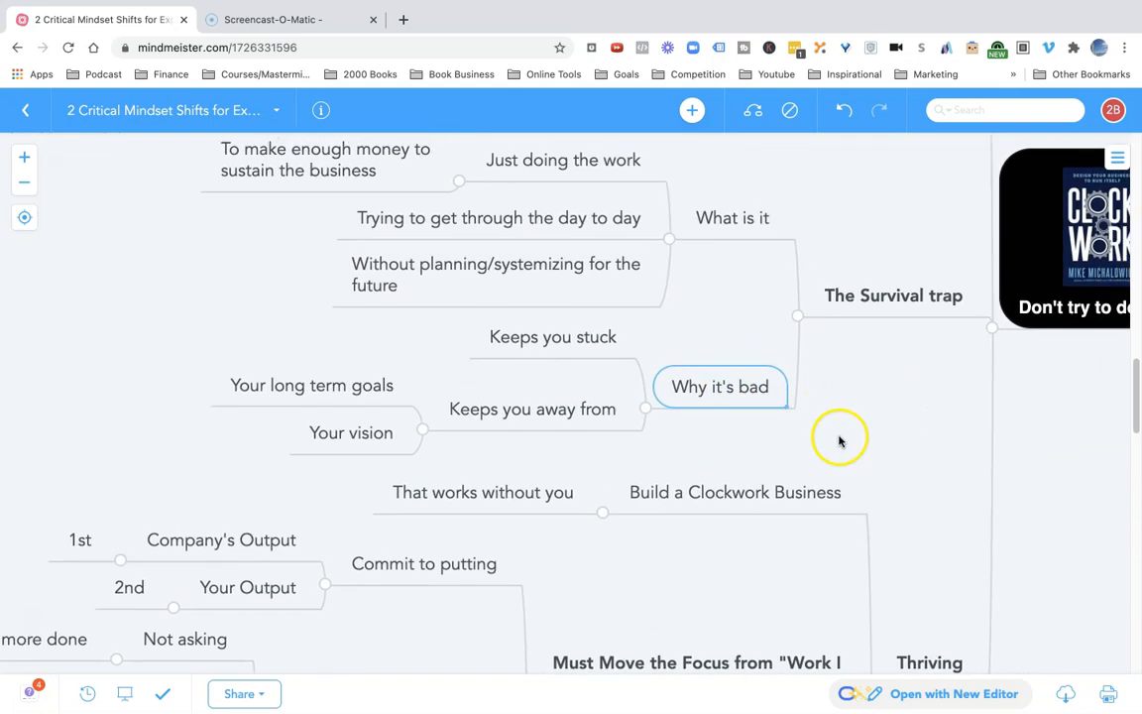
scroll(down, 3)
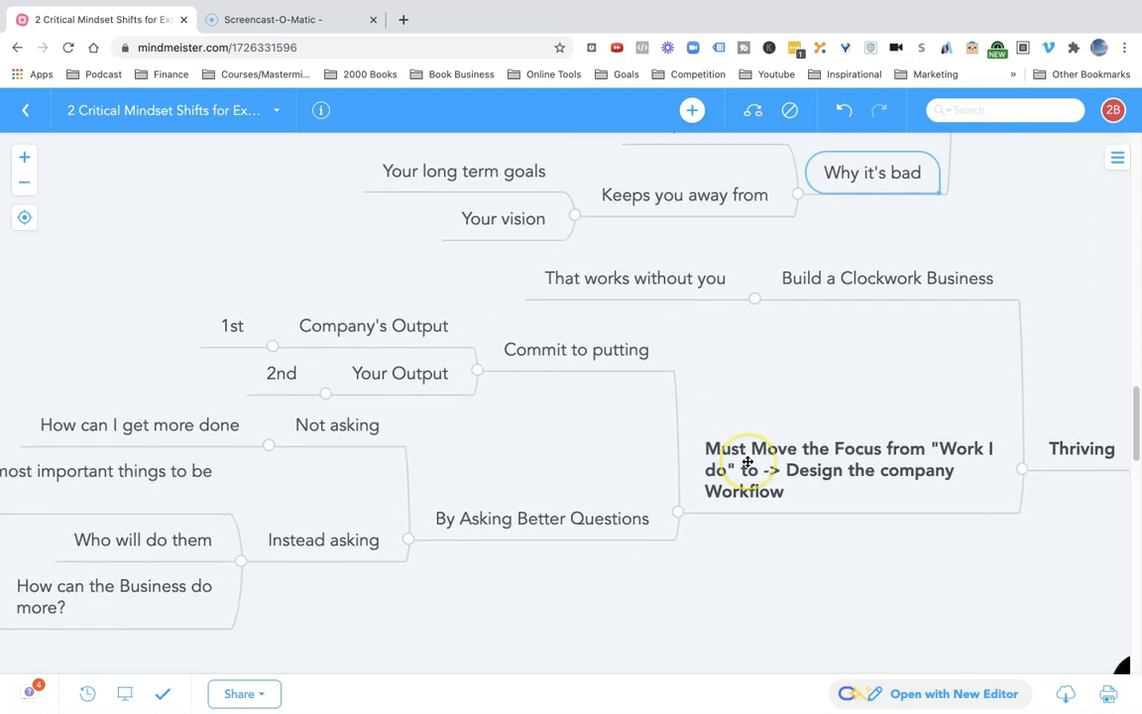
click(748, 469)
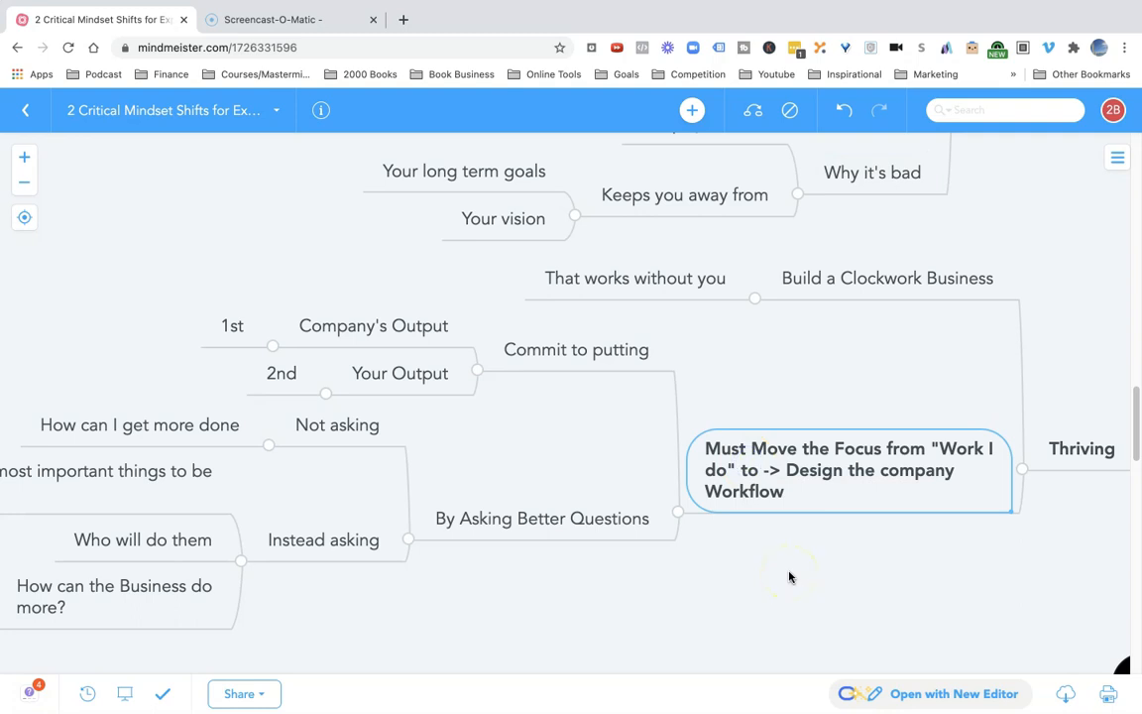
mouse_move(672, 500)
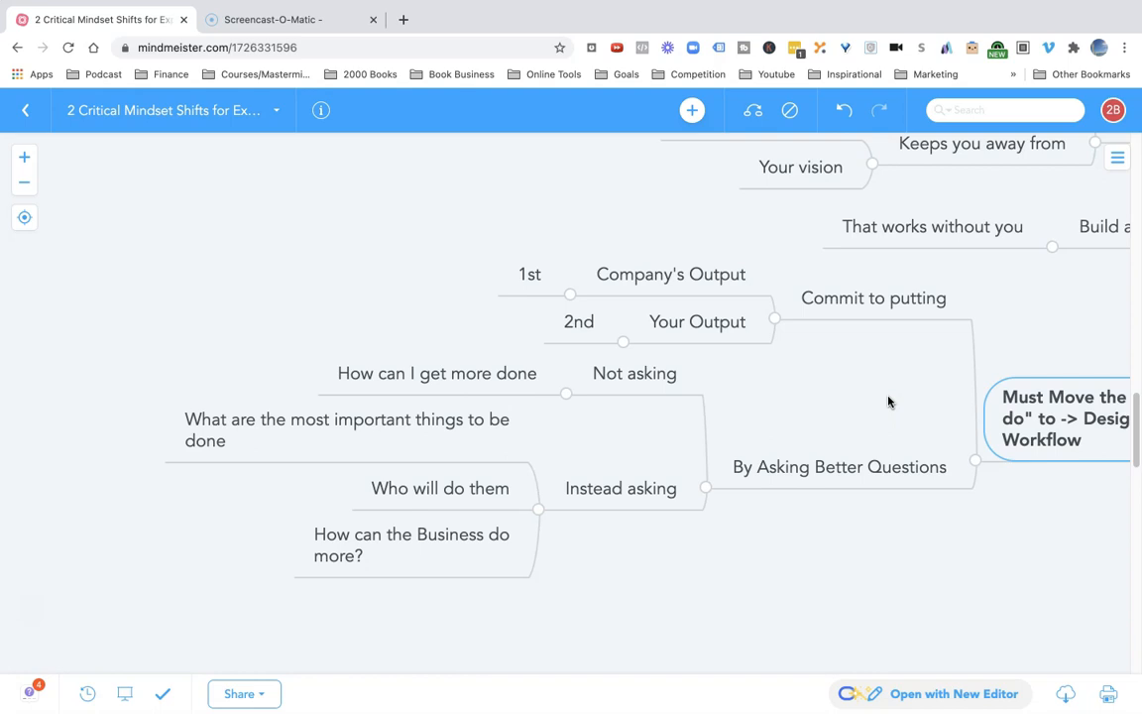
click(633, 374)
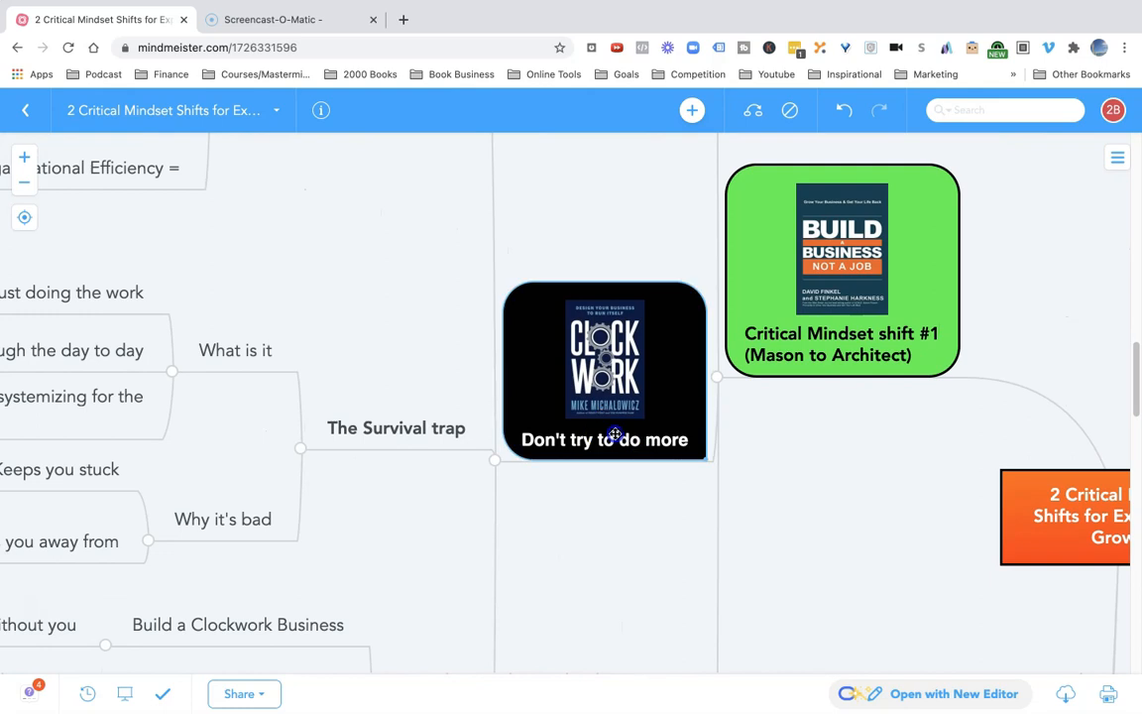
- Scroll to the You are NOT Special branch with the 88.6% statistic
scroll(down, 3)
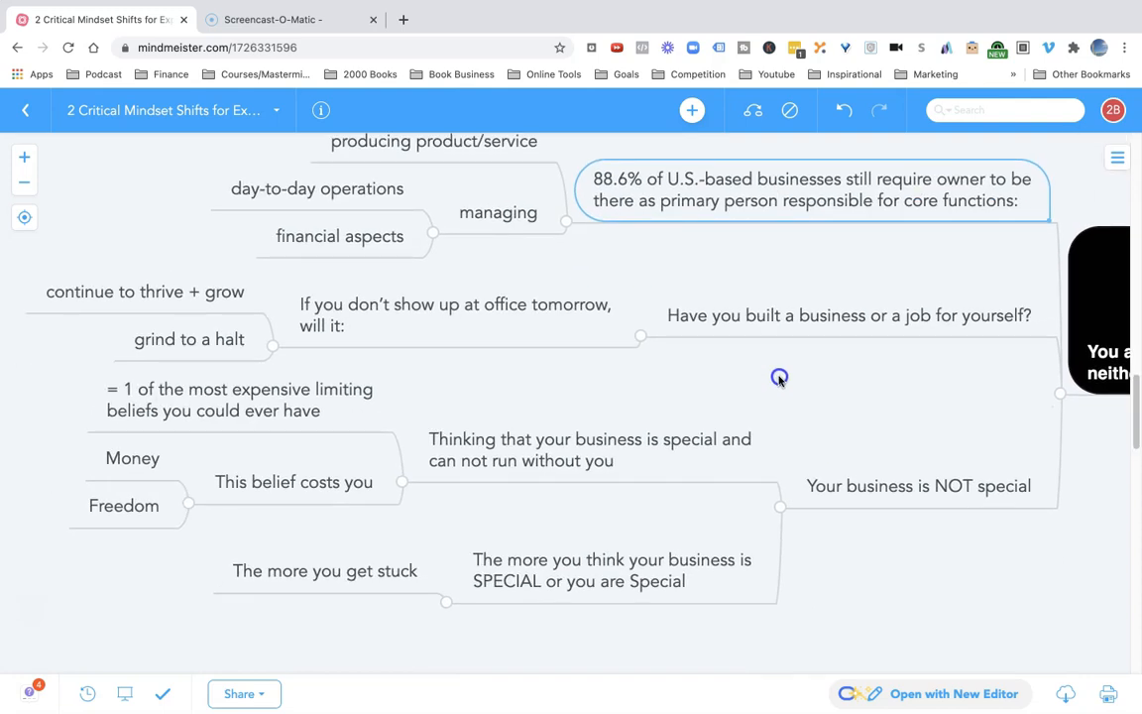
- Scroll through the Your business is NOT special ideas and collapse You are NOT Special
scroll(down, 3)
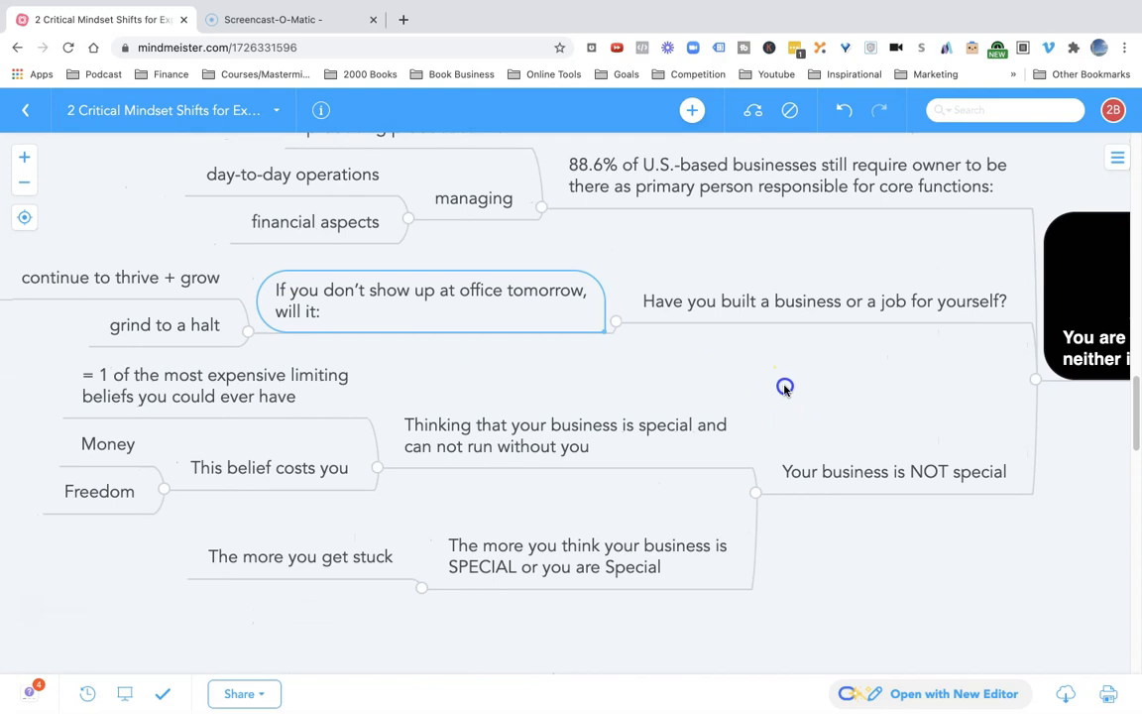
mouse_move(623, 453)
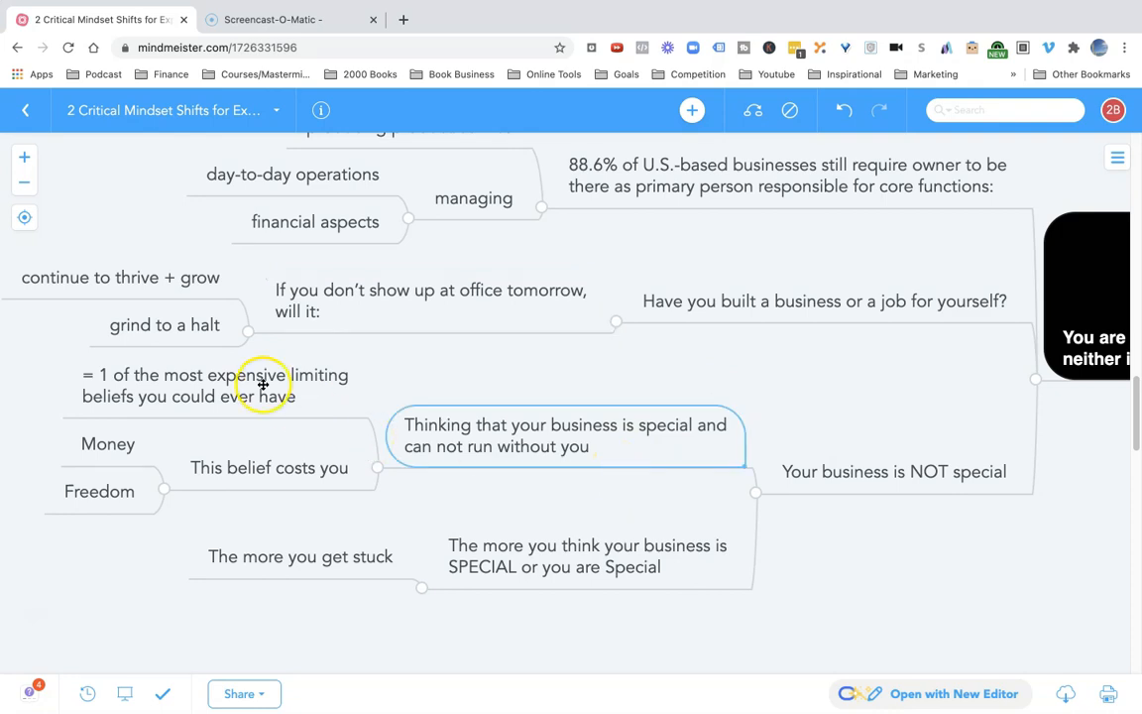
scroll(down, 3)
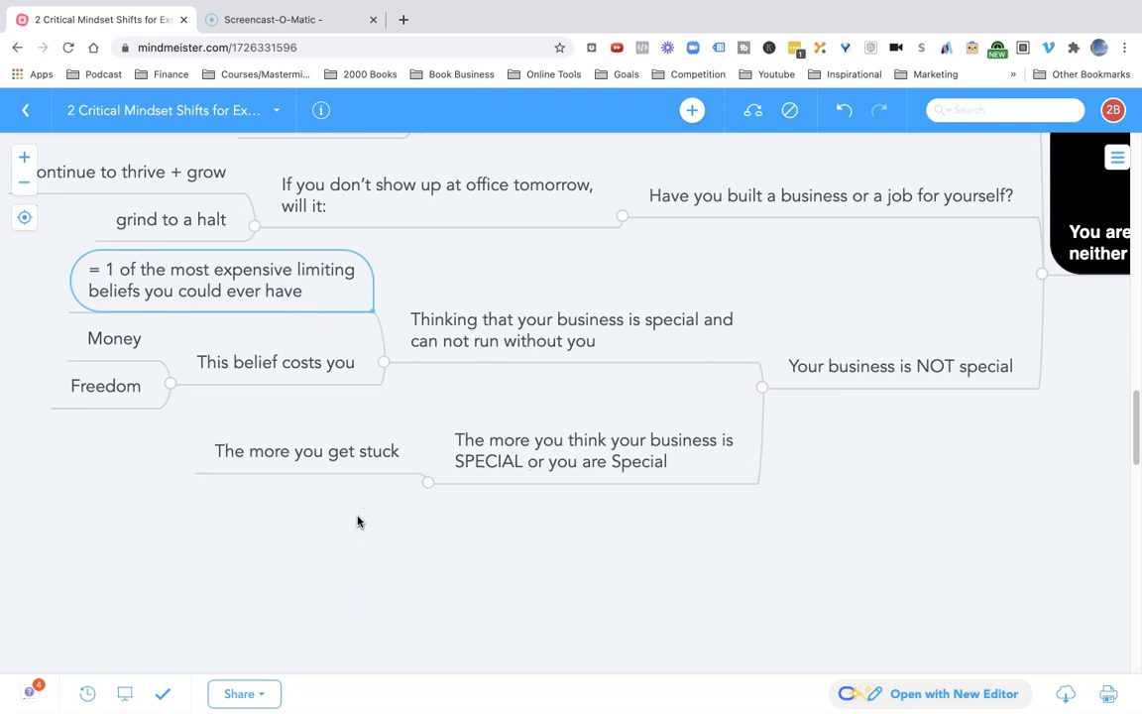
click(275, 362)
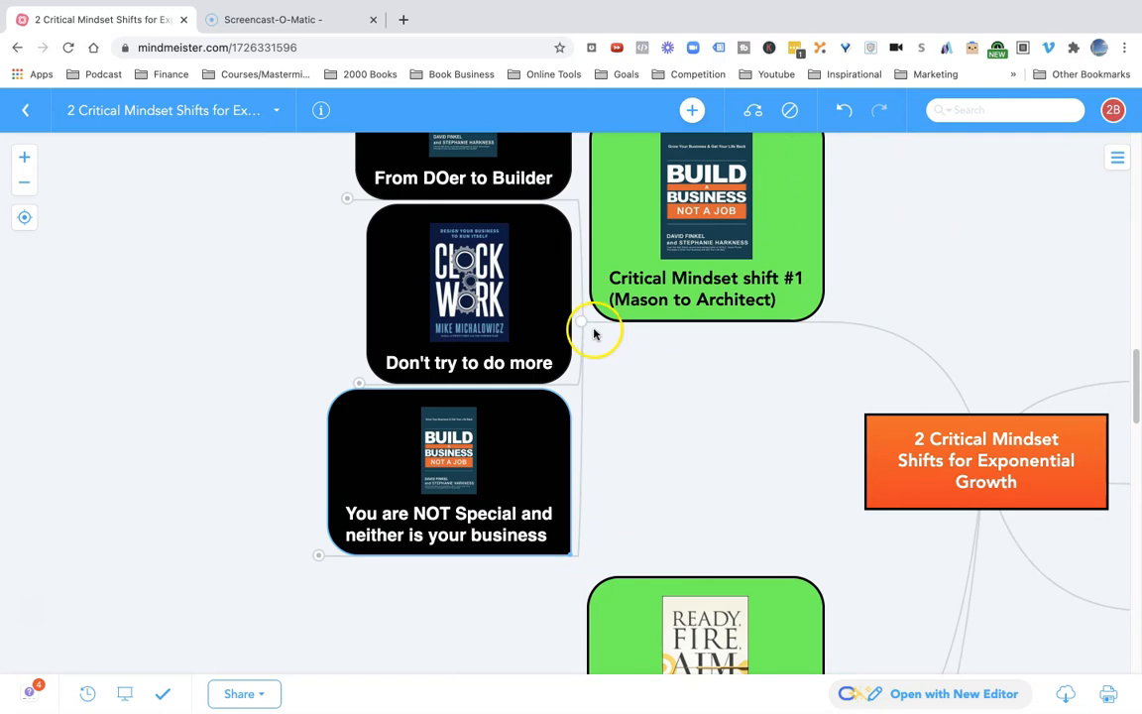
mouse_move(580, 328)
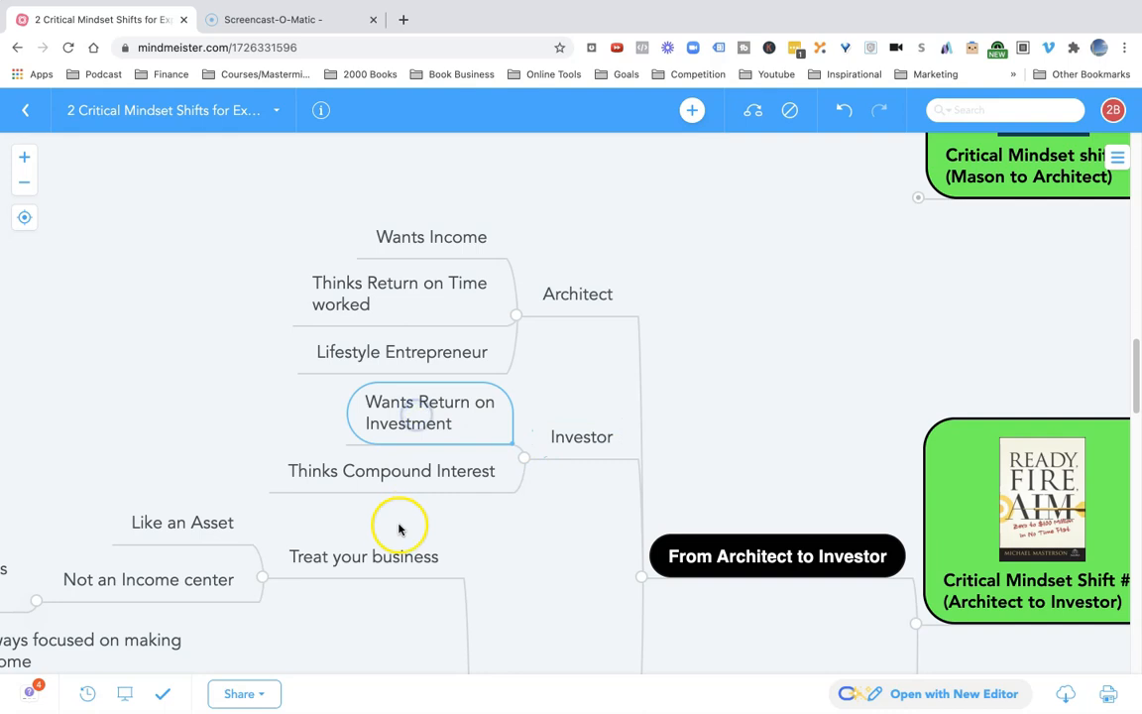
mouse_move(407, 531)
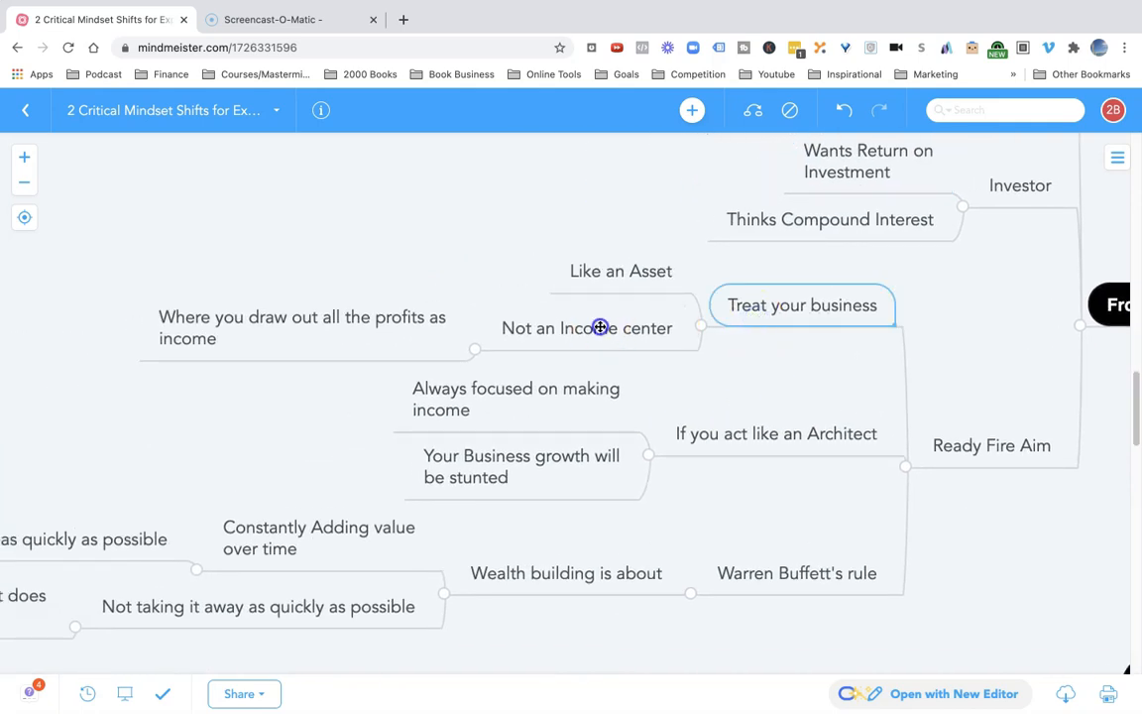
- Highlight 'Not an Income center' and the Architect and Warren Buffett's rule subtopics
click(599, 327)
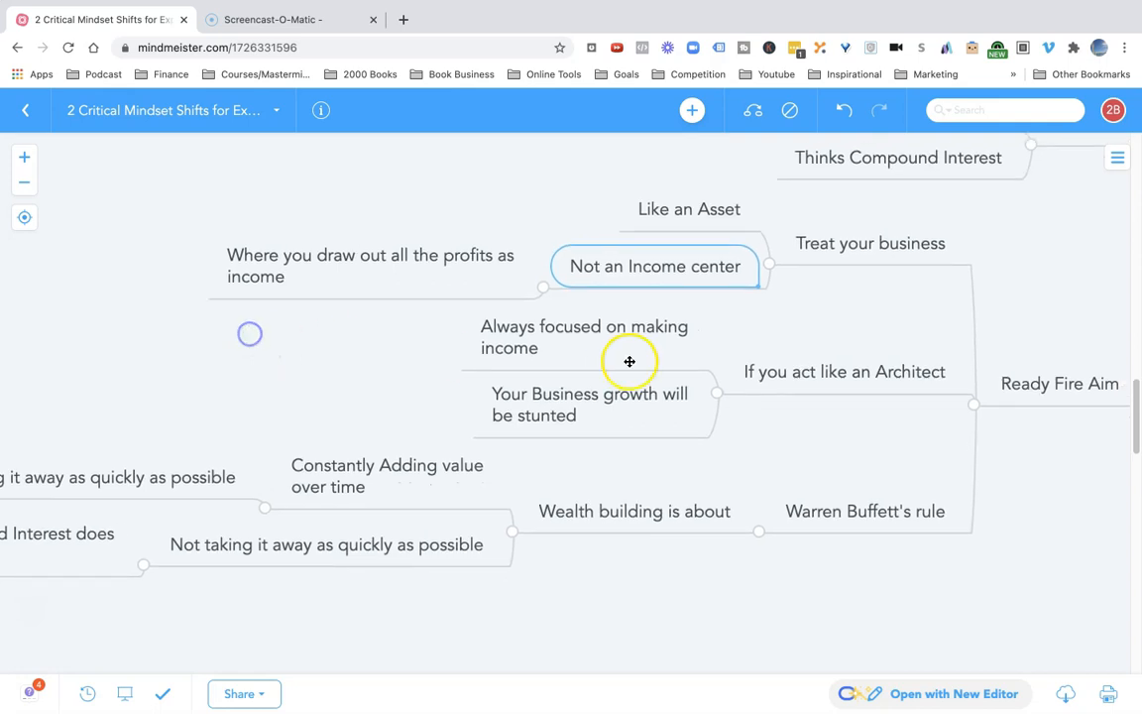
click(843, 372)
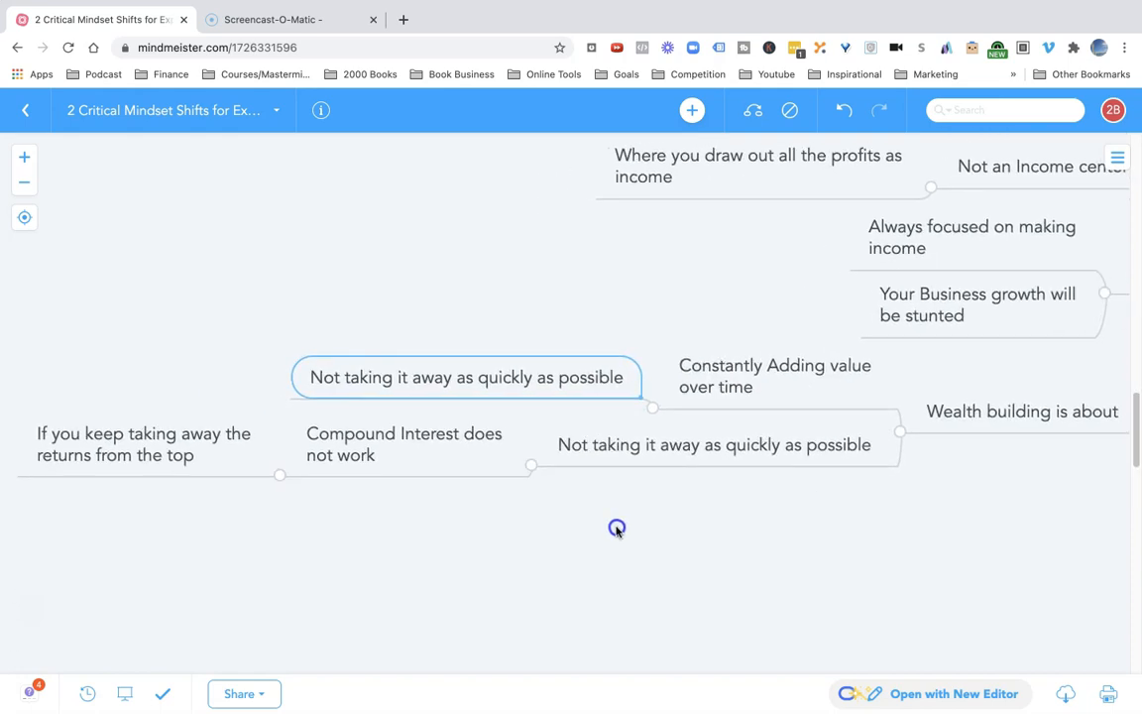
click(403, 444)
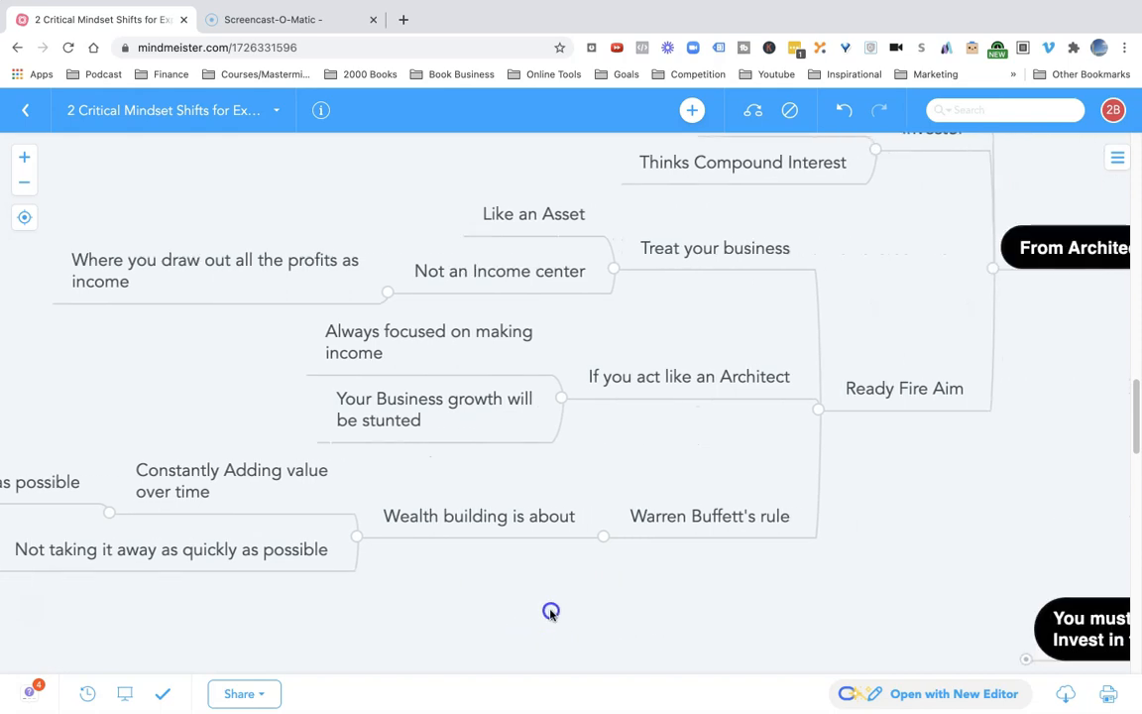
- Pan to You must Constantly Invest in the Business and highlight 'BIG win for them'
drag(551, 612, 698, 568)
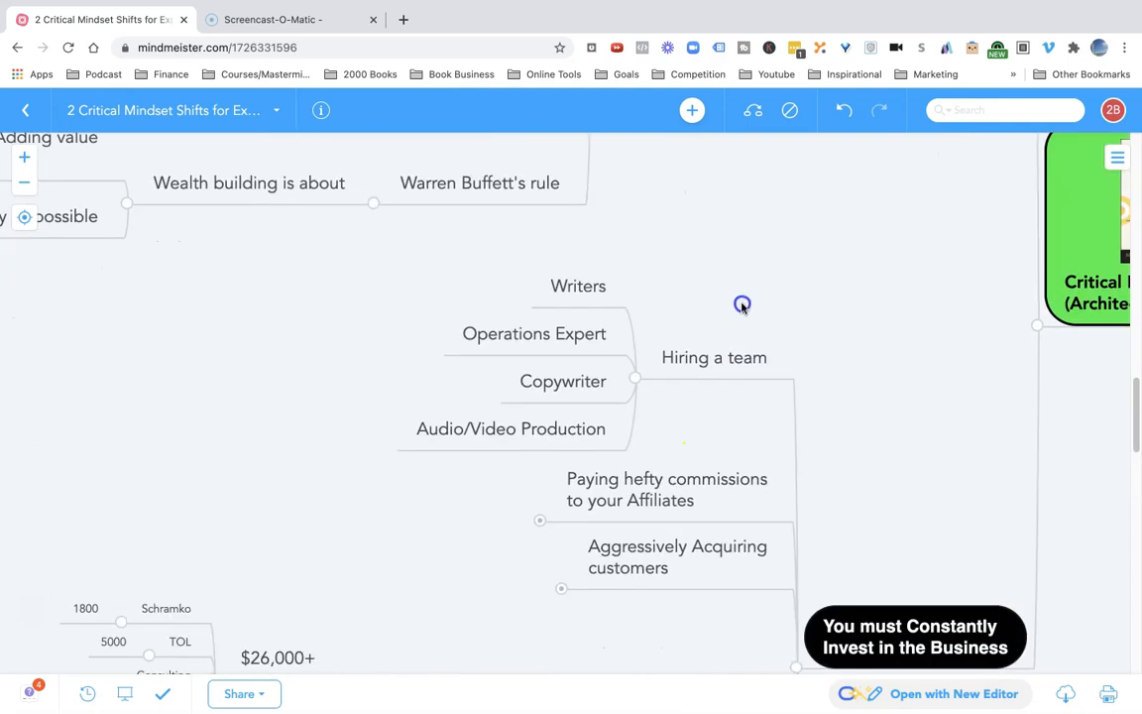
scroll(down, 3)
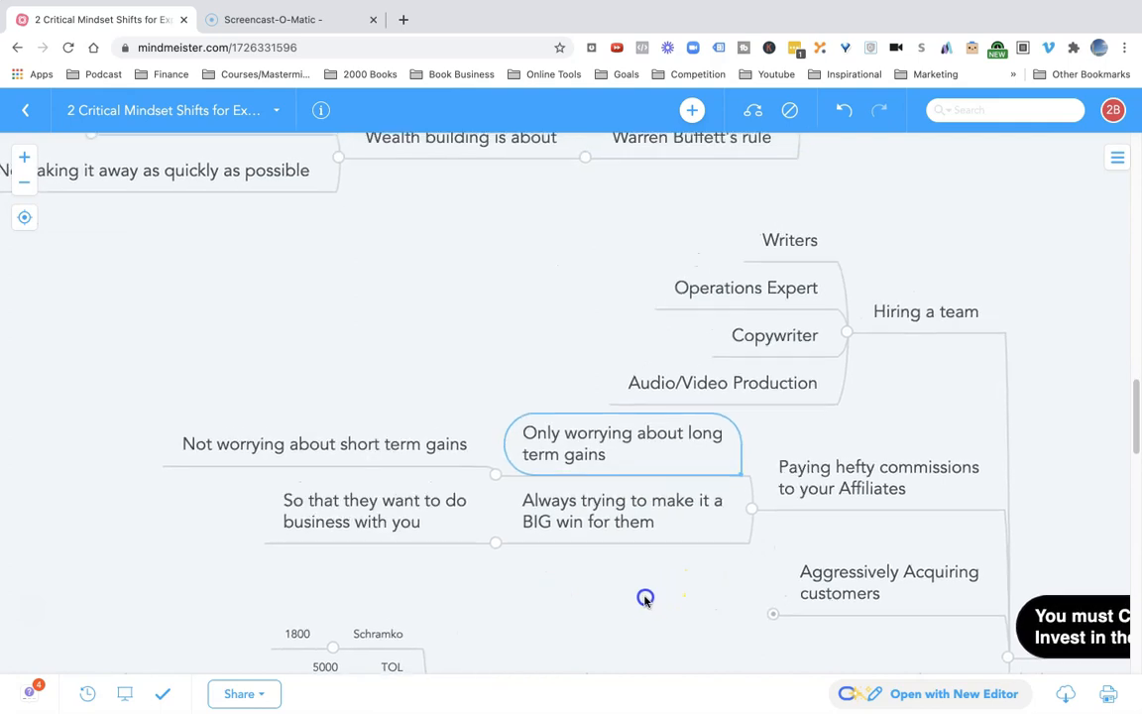
click(324, 444)
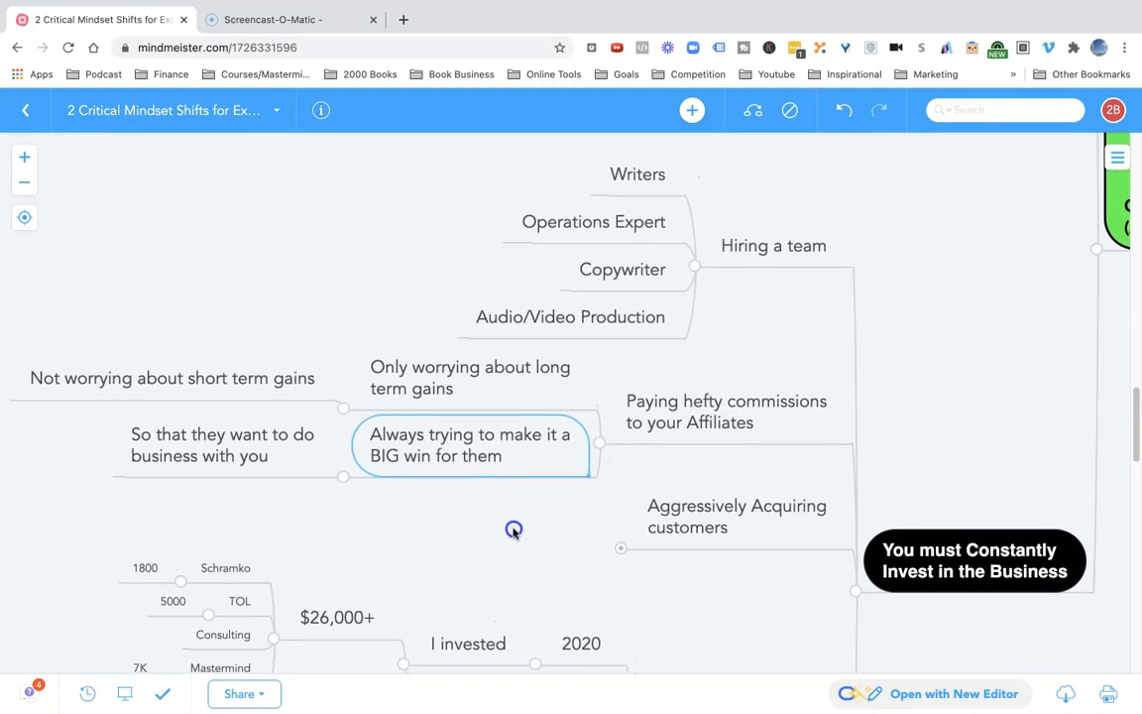
scroll(down, 3)
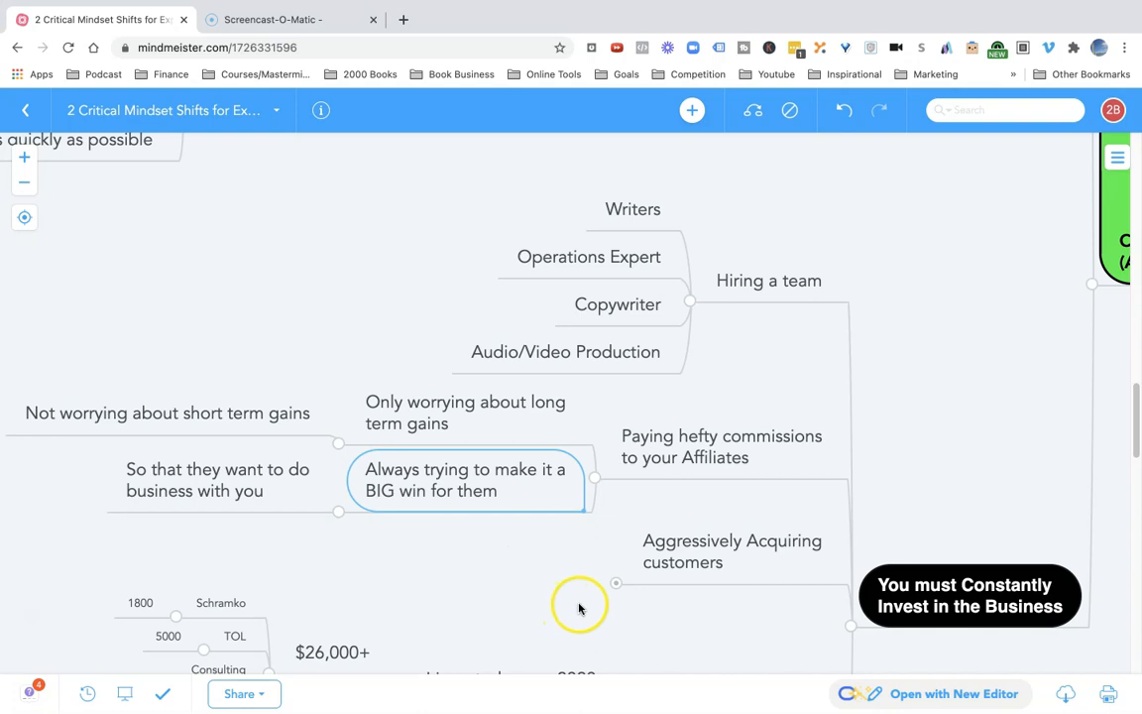
mouse_move(622, 590)
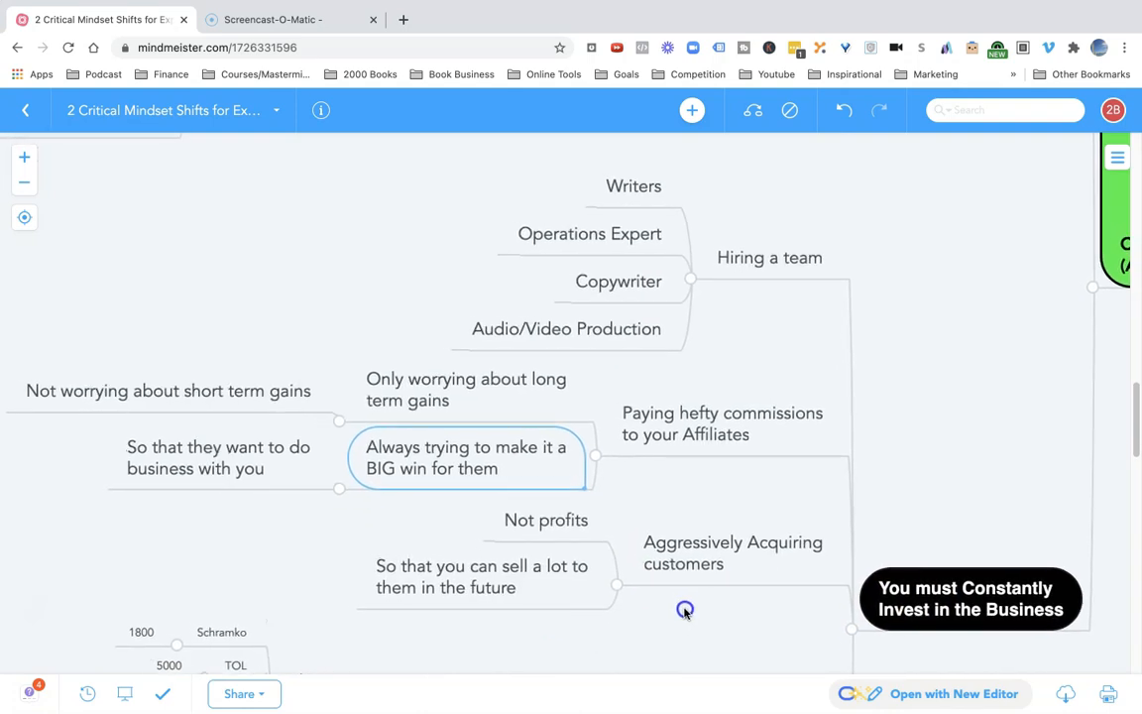
- Highlight Not profits and Aggressively Acquiring customers, then scroll toward Investing in Coaching/Mentorship
click(545, 519)
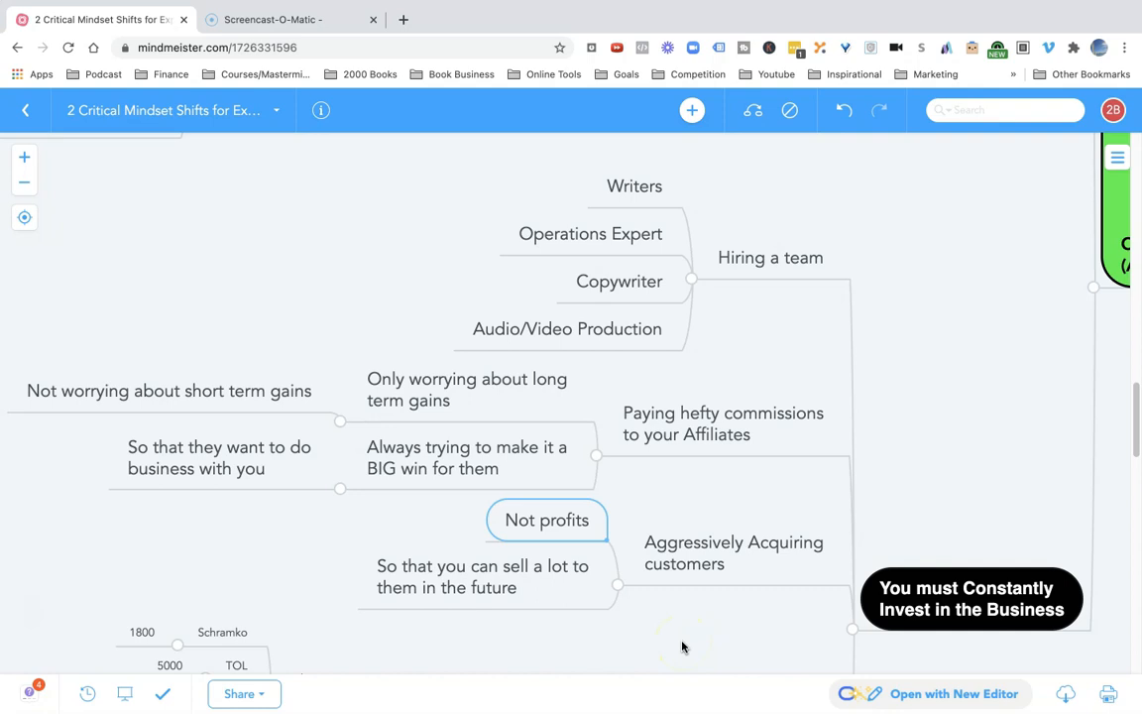
click(685, 592)
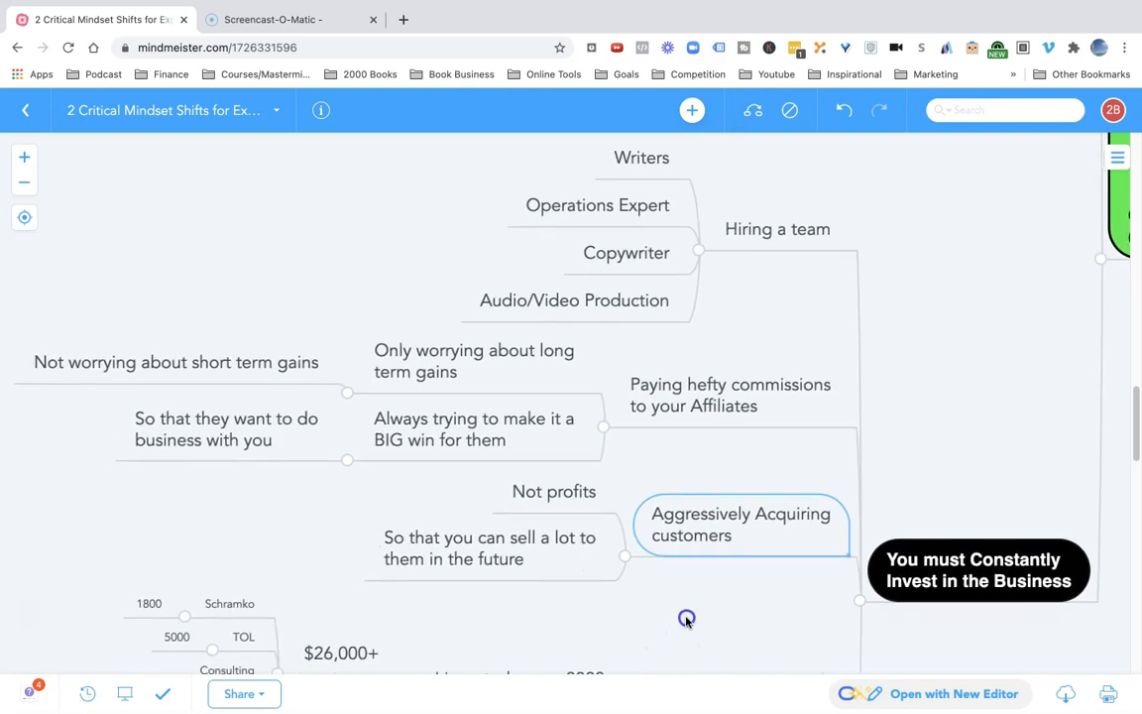
scroll(down, 3)
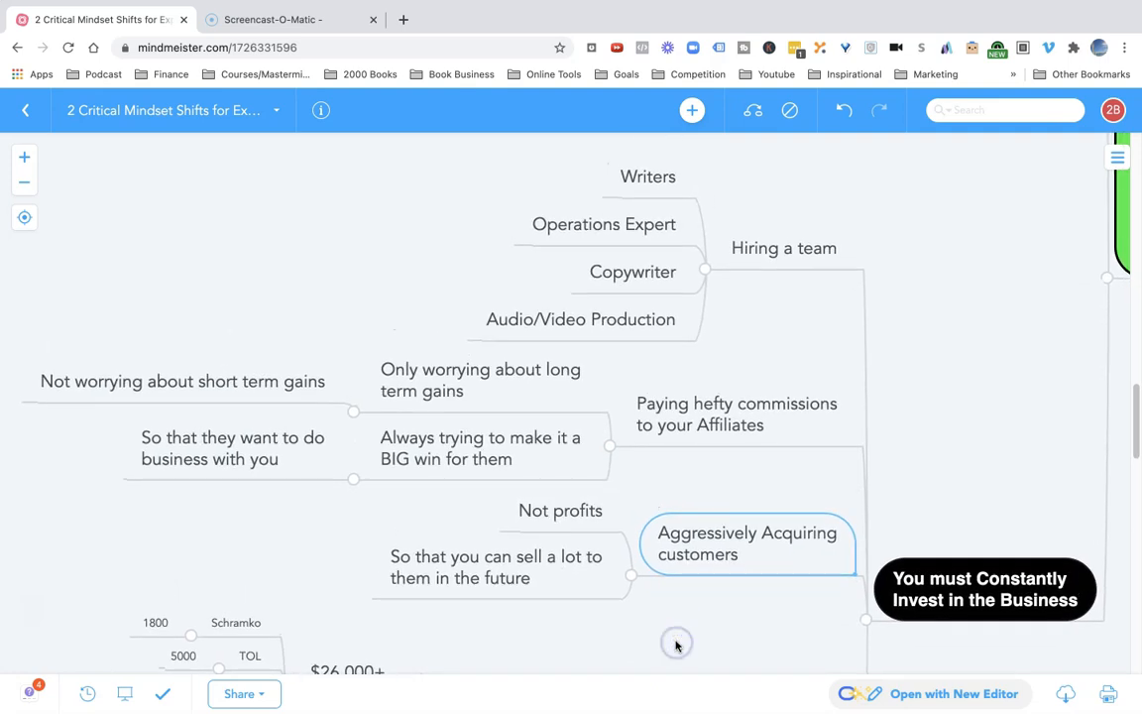
scroll(down, 3)
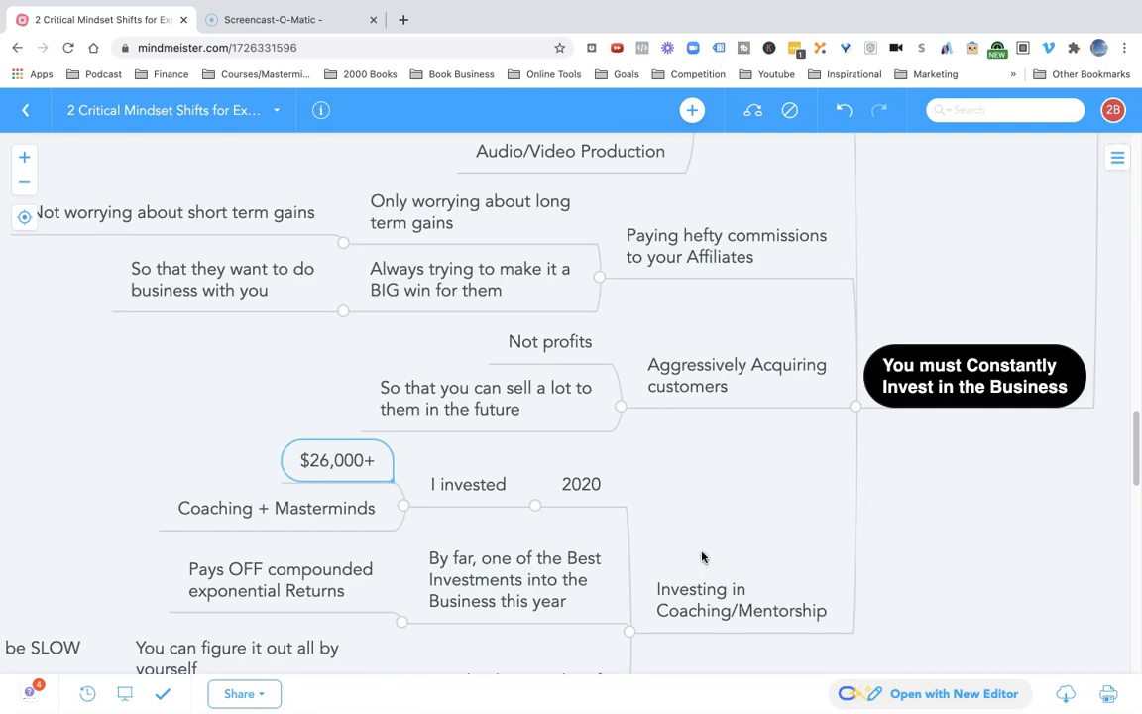
- Highlight Best Investments into the Business, then pan past Critical Mindset Shift #2 to the mentoring offer
click(700, 588)
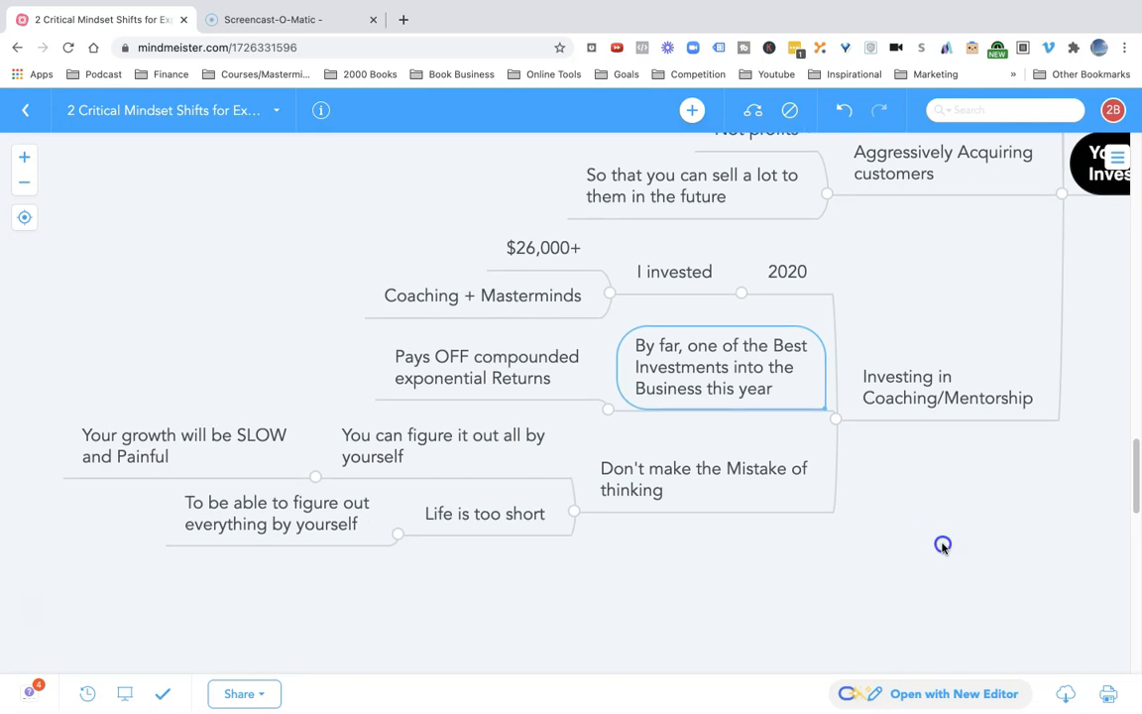
mouse_move(943, 549)
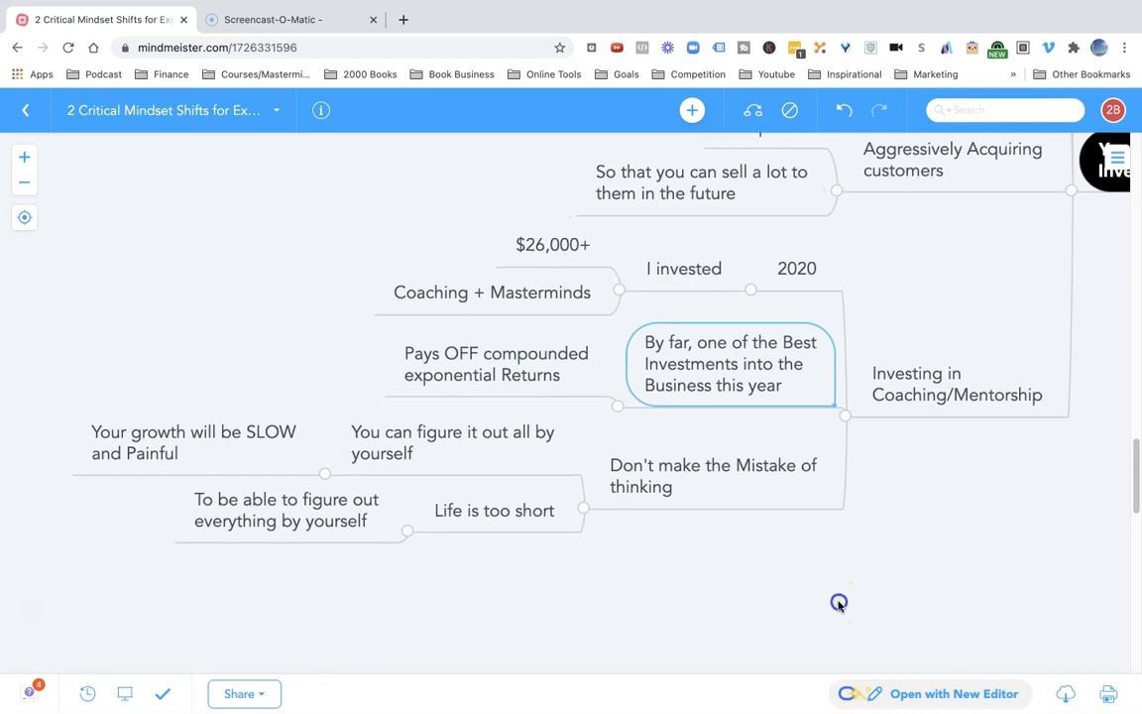
drag(839, 602, 619, 565)
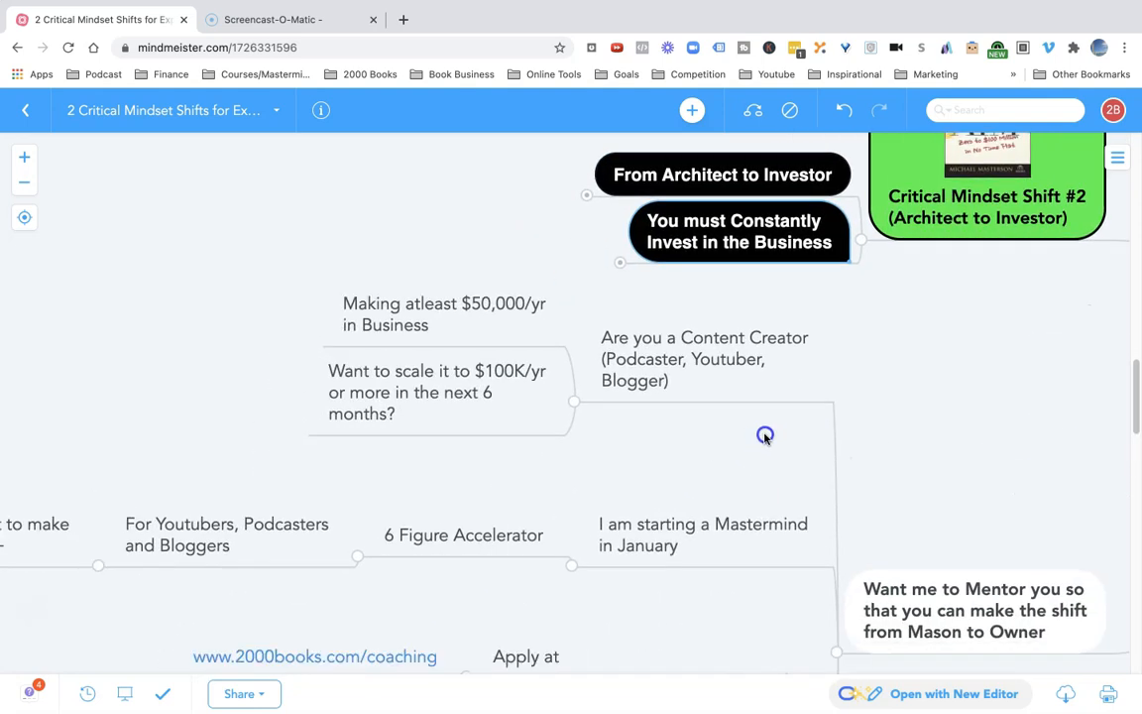
drag(765, 437, 737, 469)
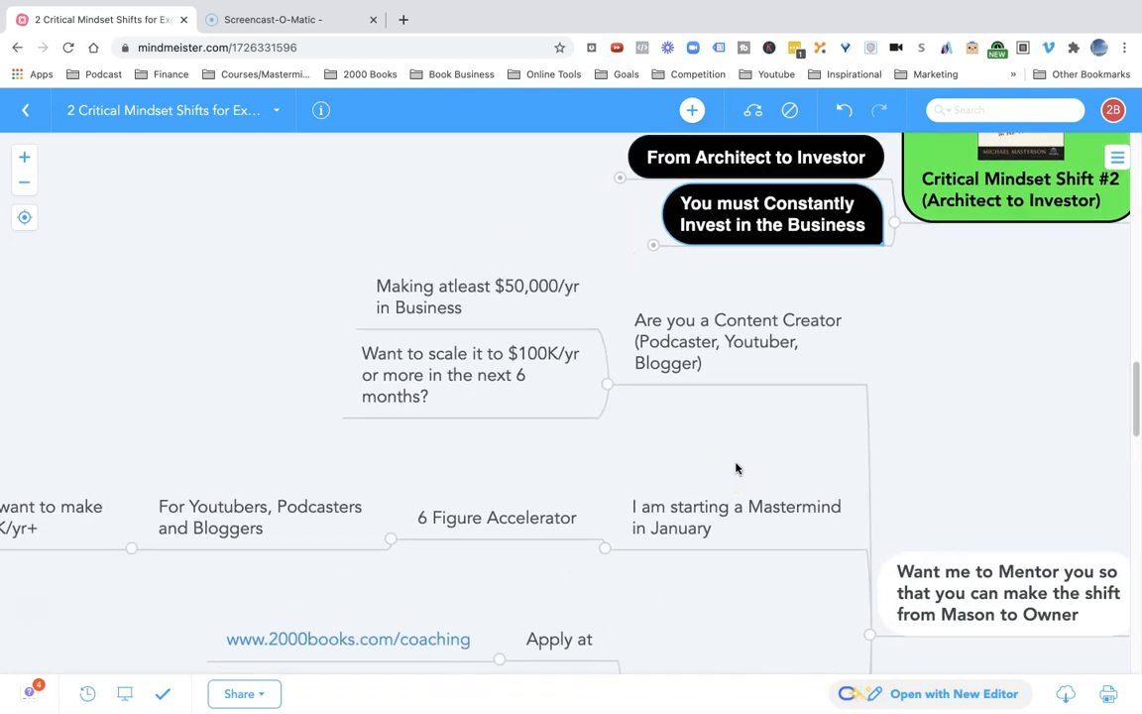
scroll(down, 3)
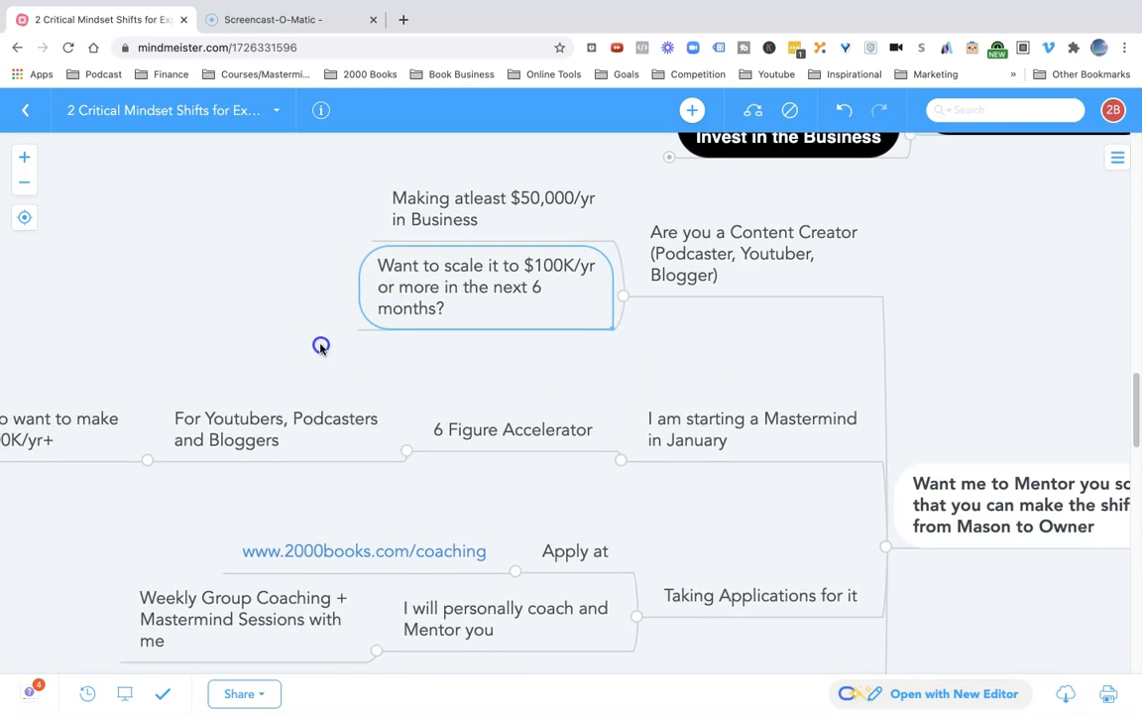
mouse_move(317, 359)
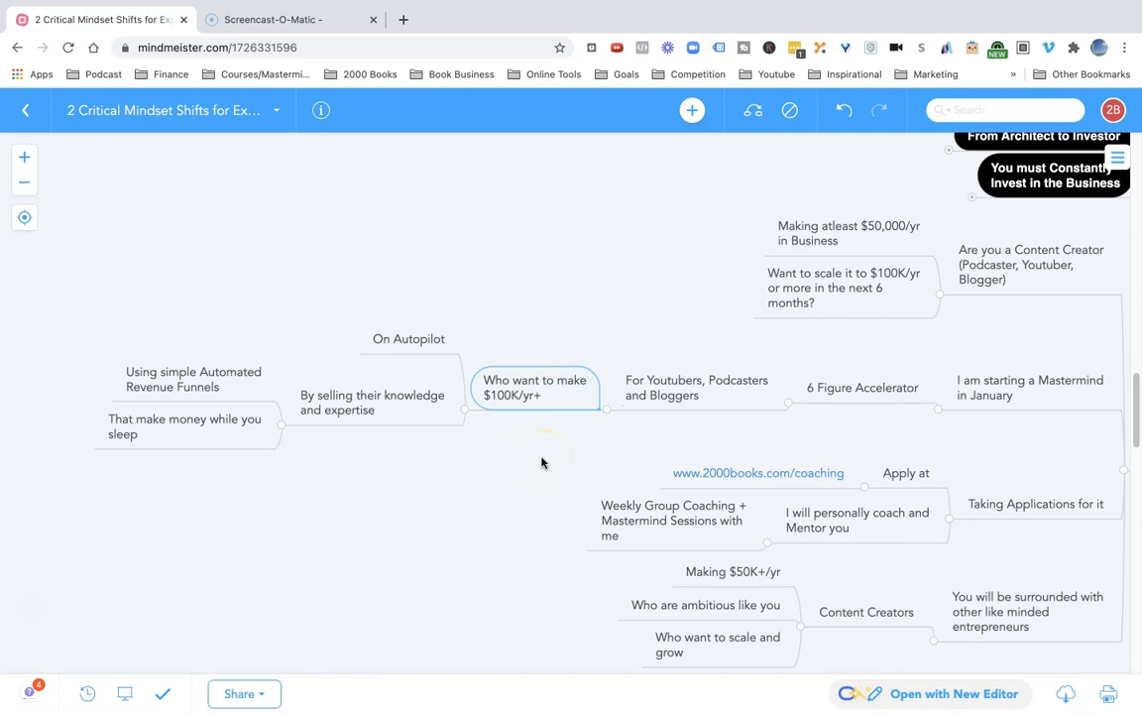
click(372, 402)
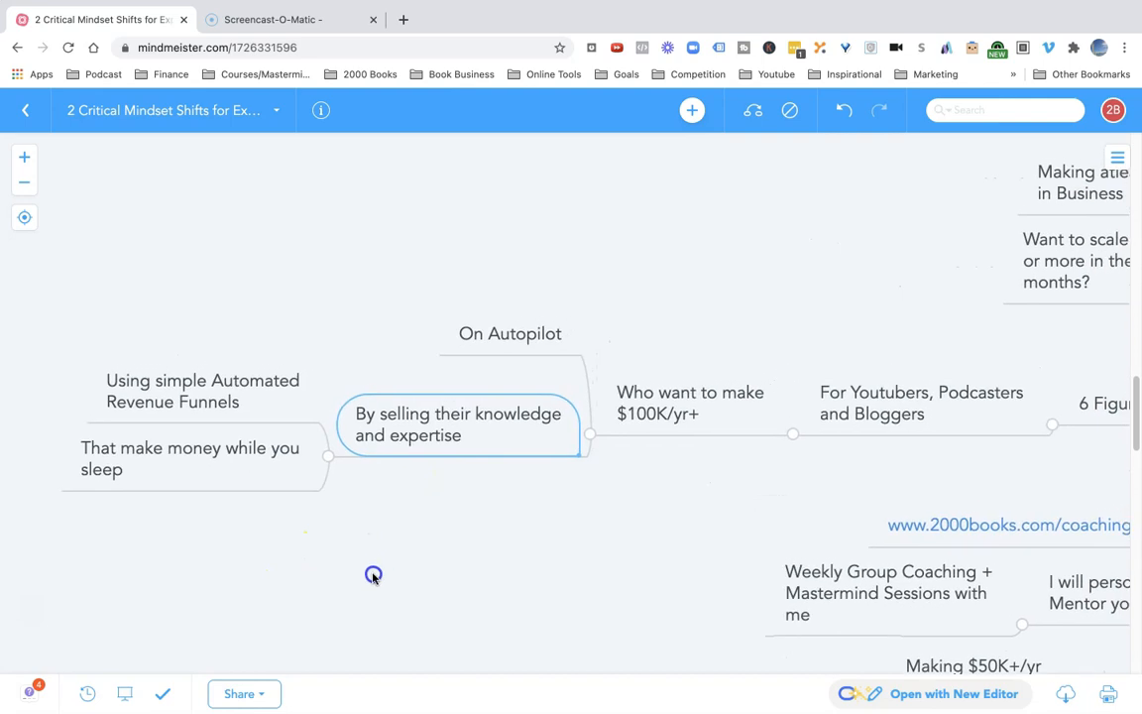
mouse_move(266, 414)
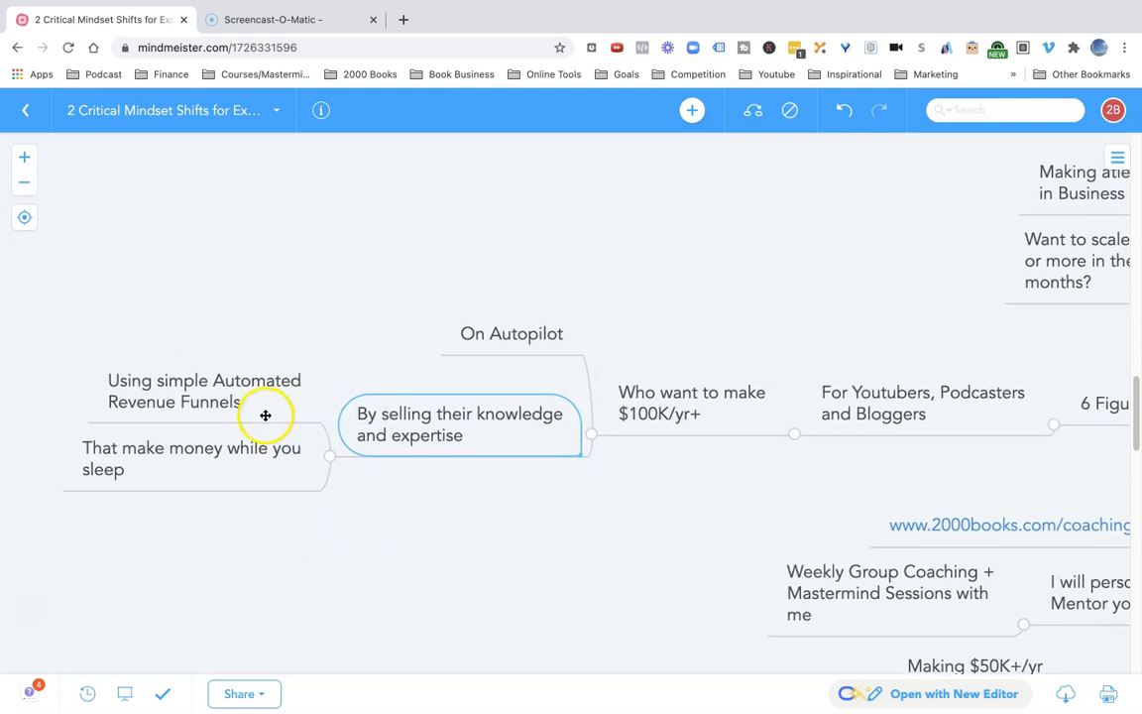
mouse_move(444, 548)
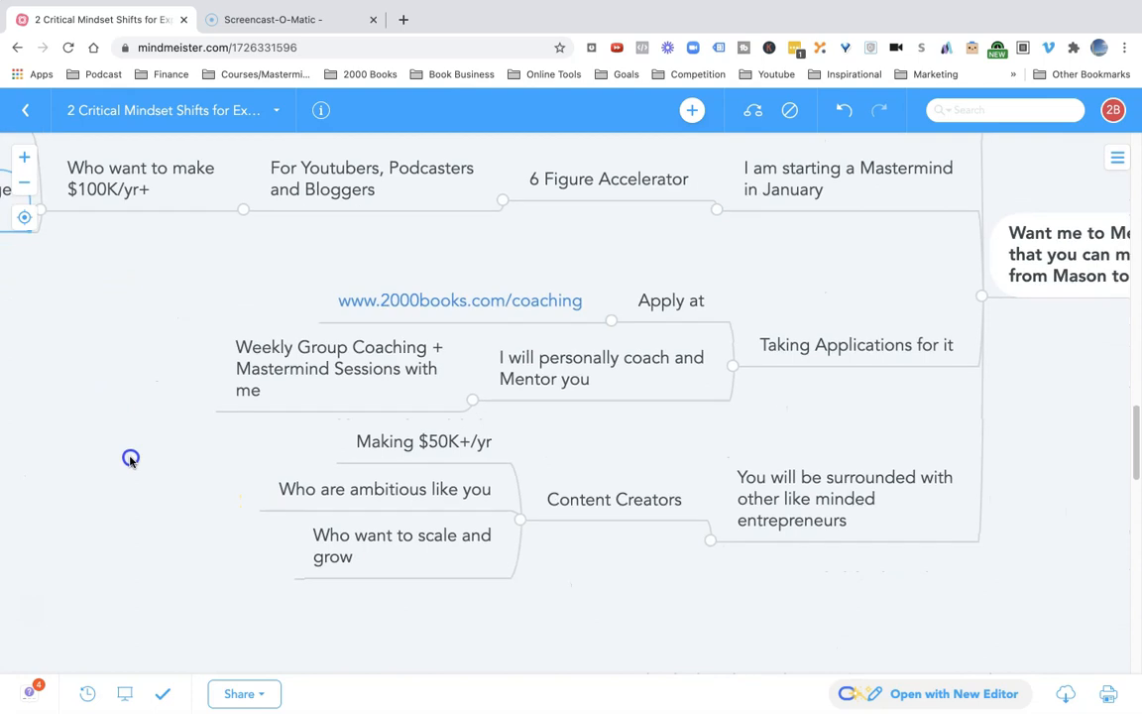
click(854, 344)
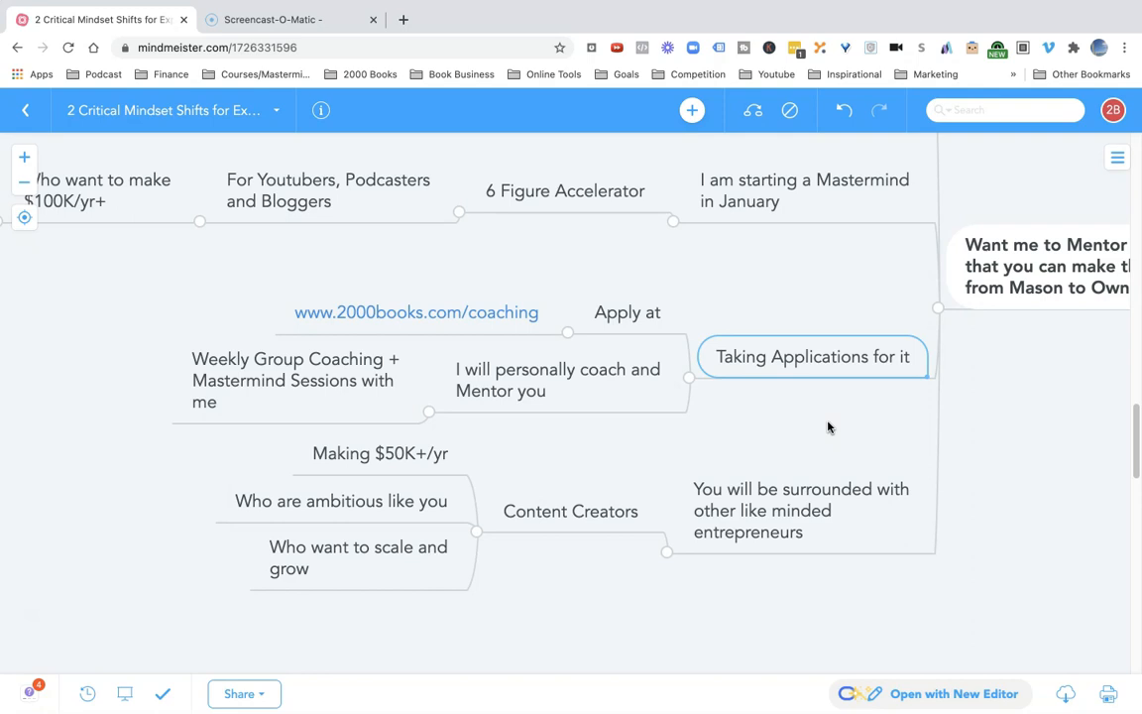
click(801, 511)
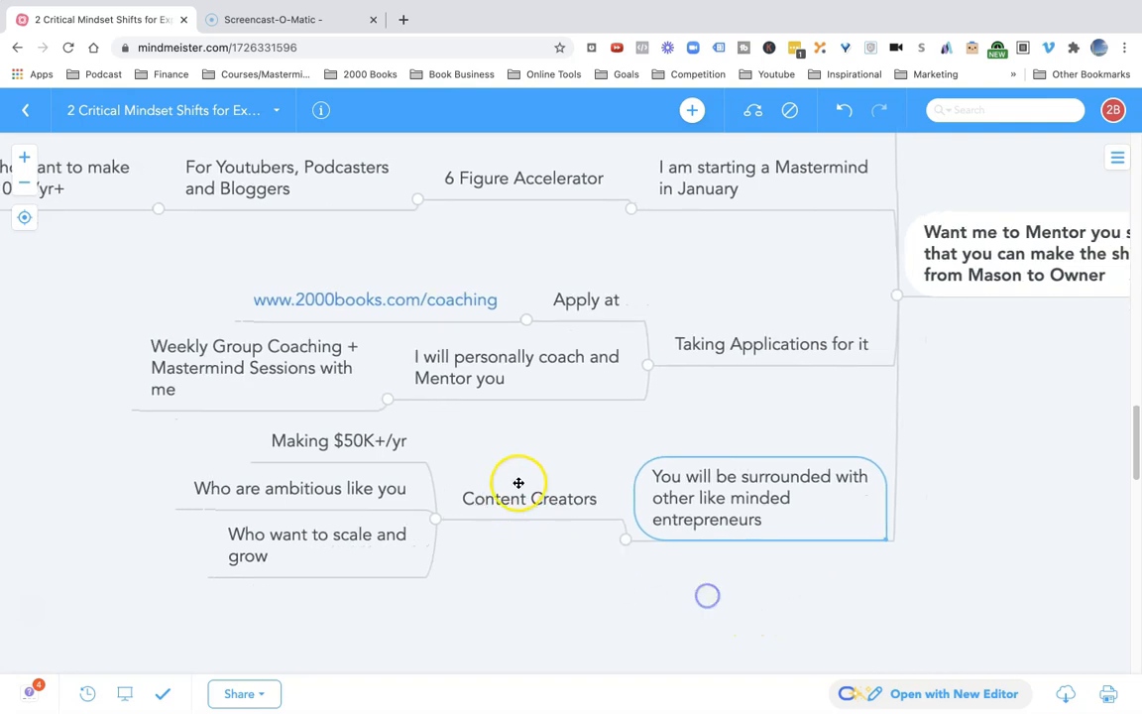
click(529, 498)
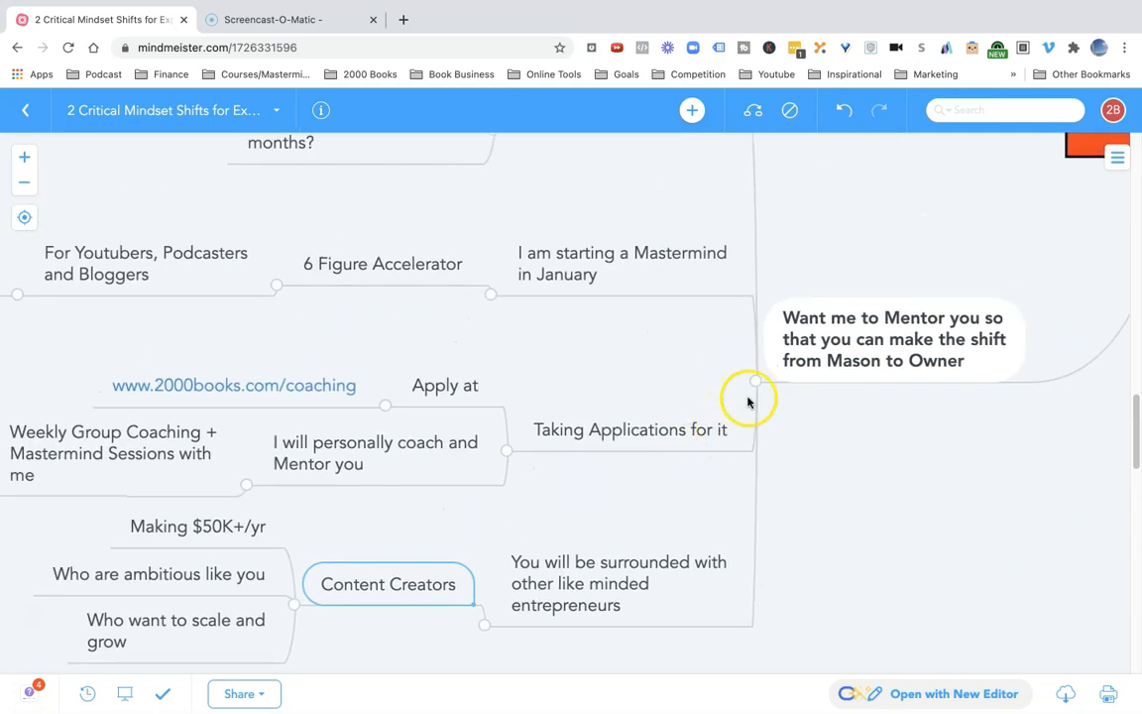
drag(749, 402, 647, 444)
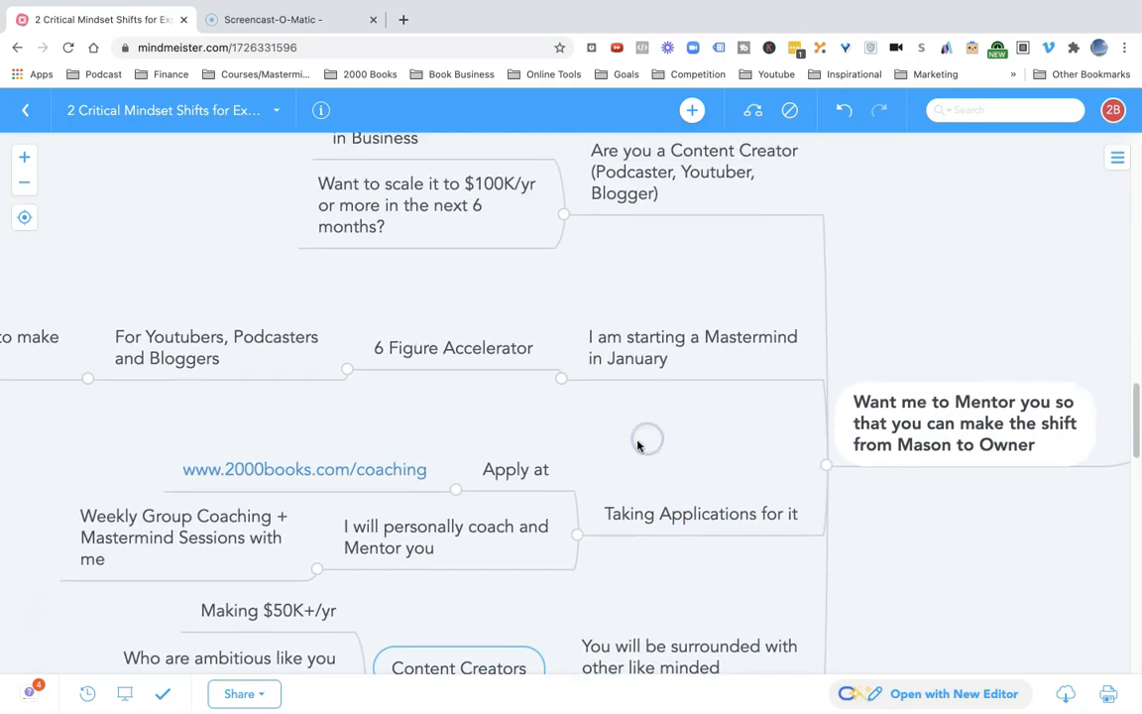